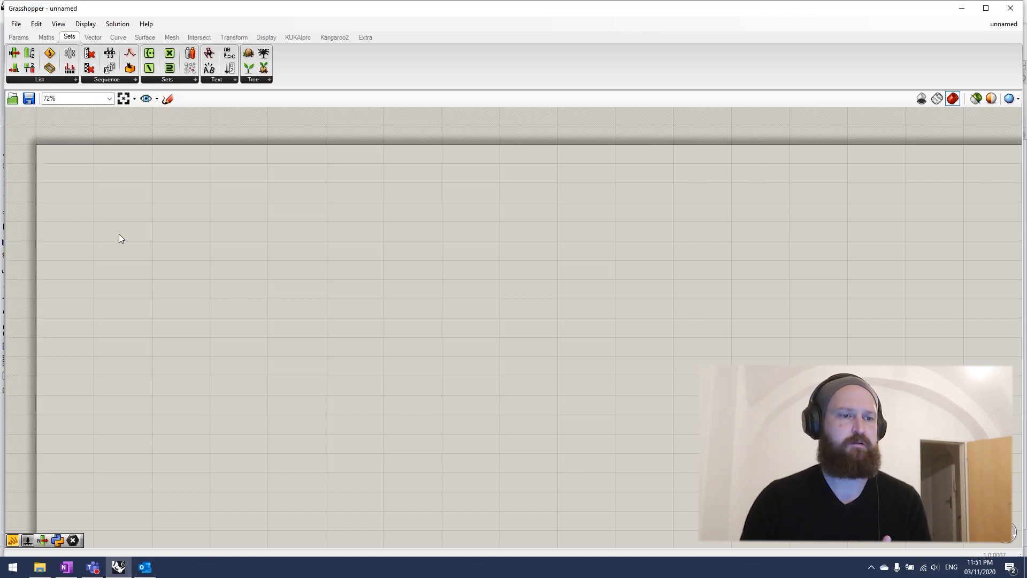
mouse_move(174, 324)
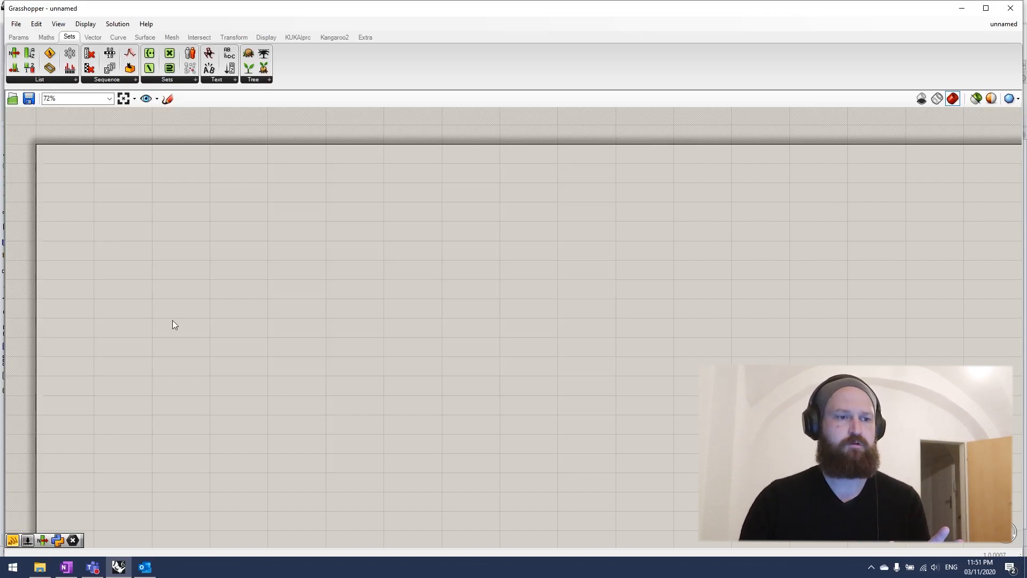
- Place a Series component with start number 1, a Count slider of 100 and a panel on its output
click(15, 38)
text(ser)
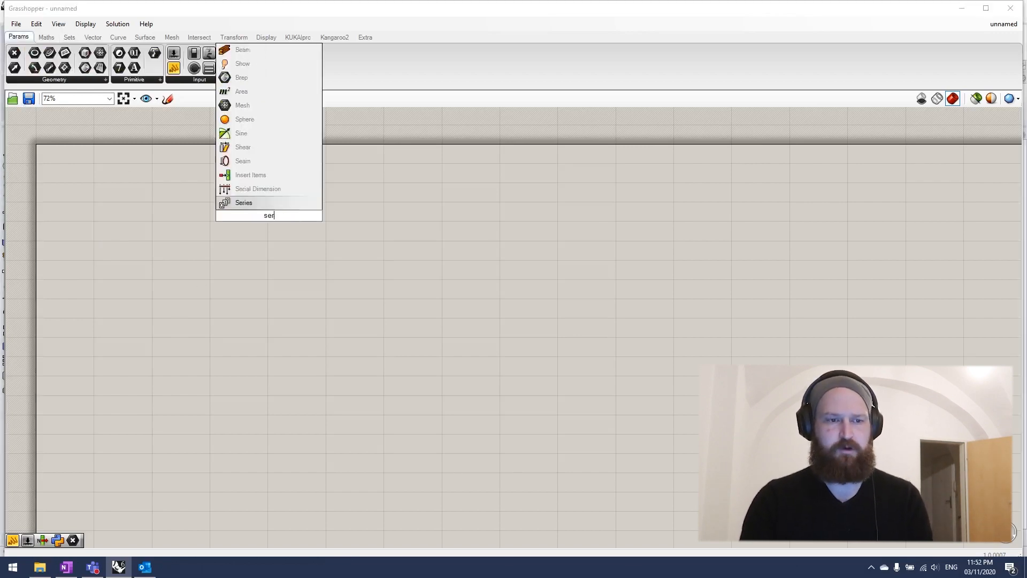
click(244, 202)
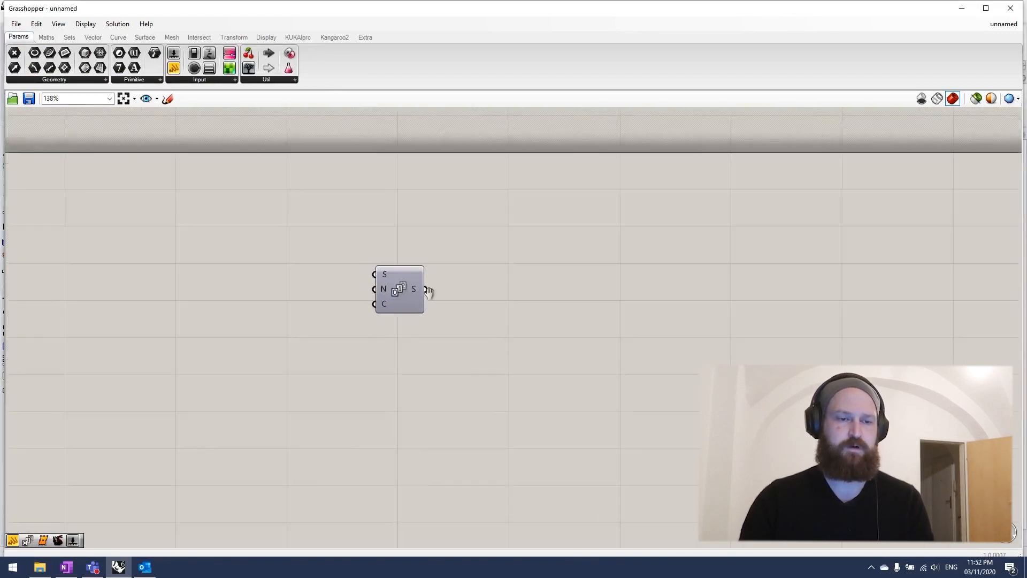
right_click(414, 289)
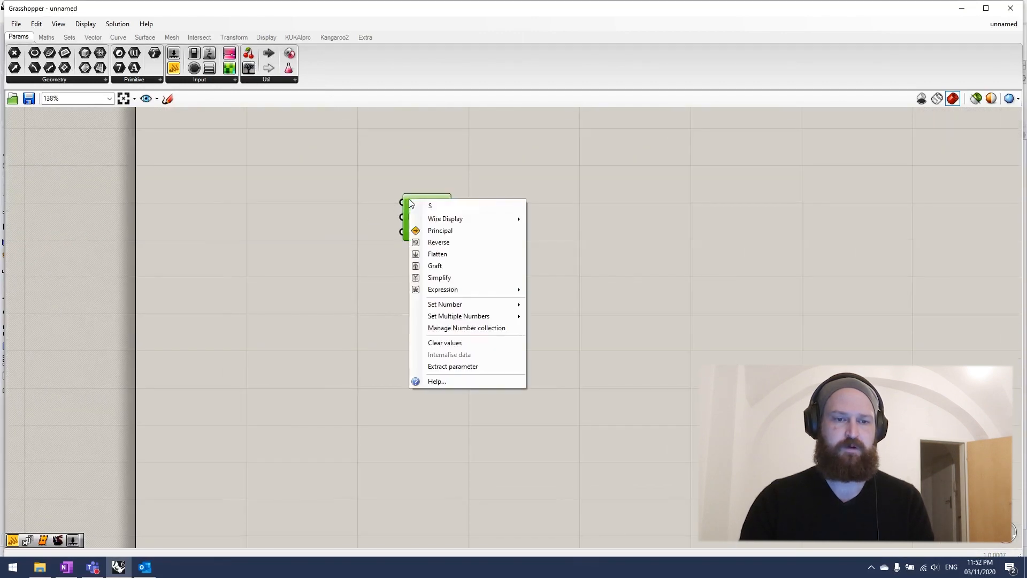
click(445, 304)
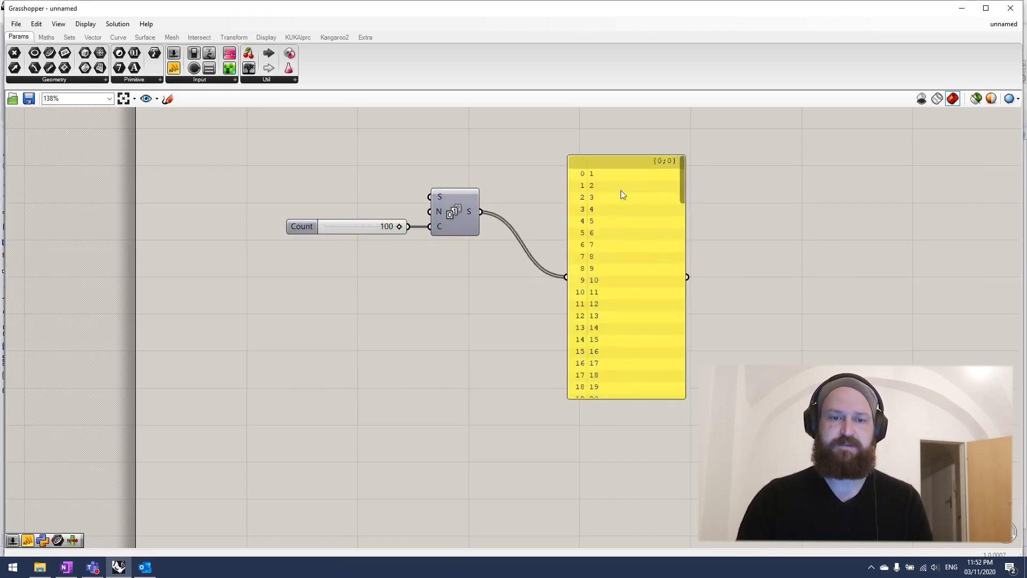
mouse_move(683, 187)
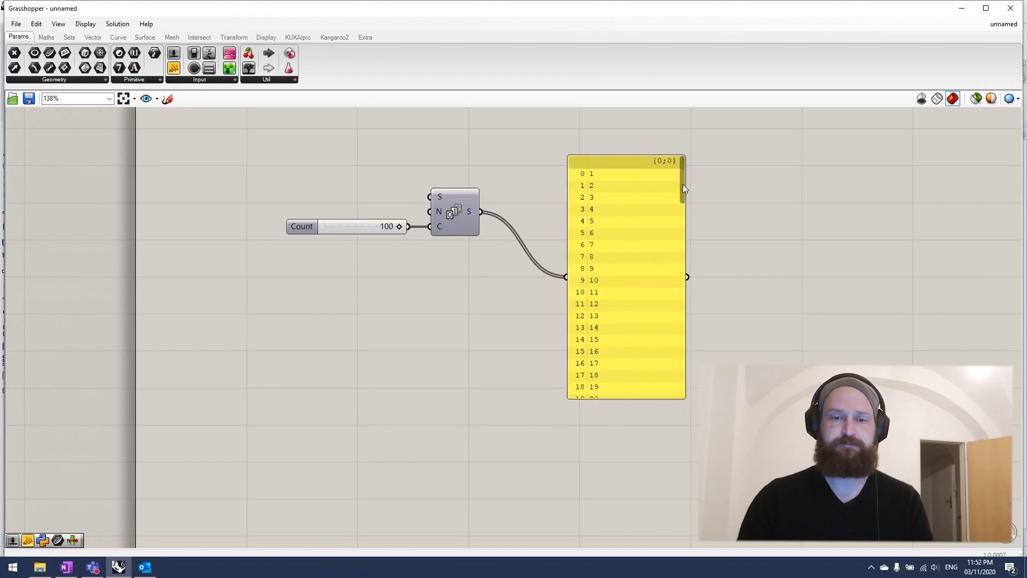
scroll(down, 3)
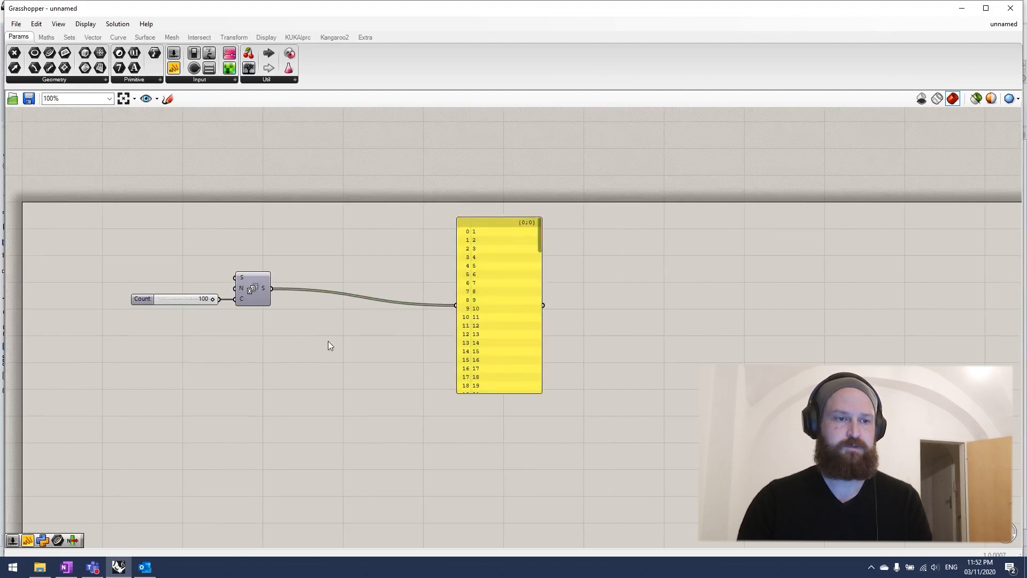
- Add a GhPython Script component wired to the Series output, with a panel on out
click(71, 37)
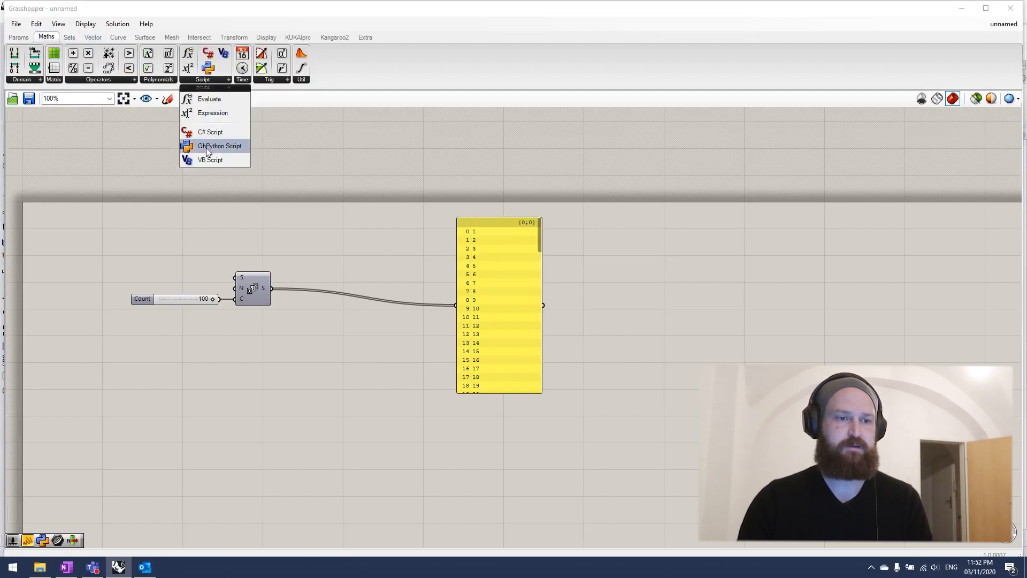
click(214, 145)
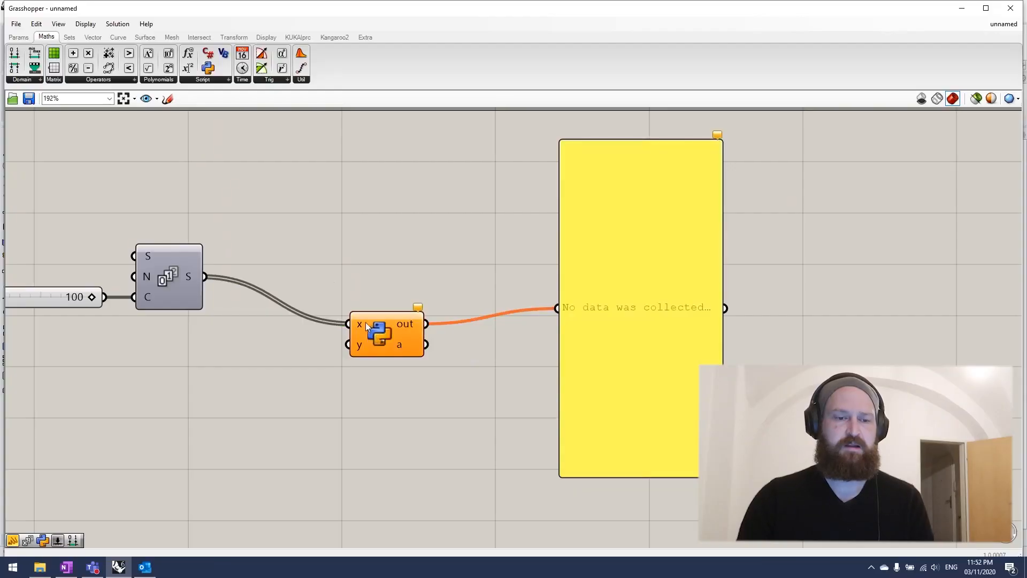
right_click(358, 325)
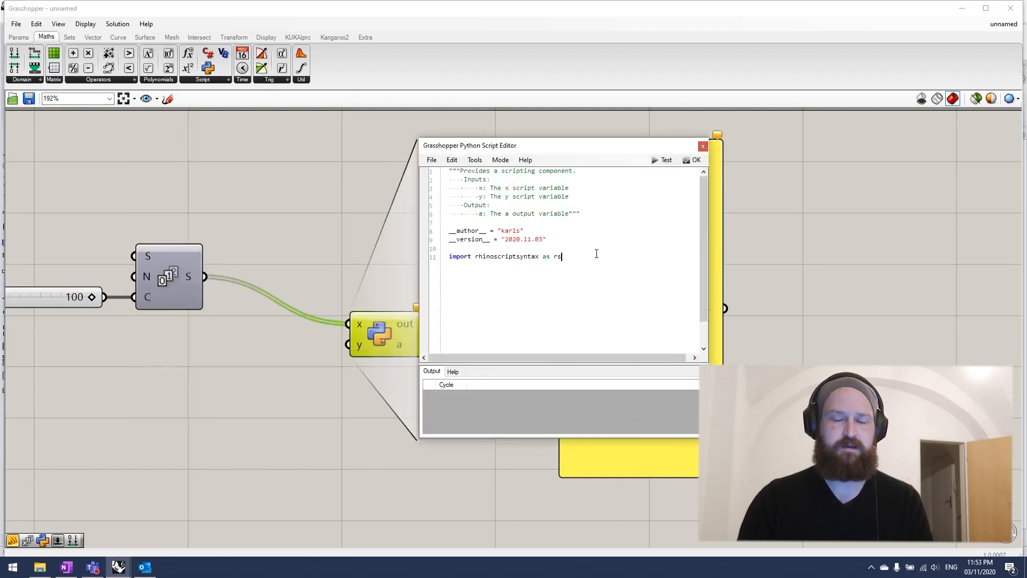
- Write a for loop over x printing "FizzBuzz" when i % 3 == 0 and i % 5 == 0
key(Enter)
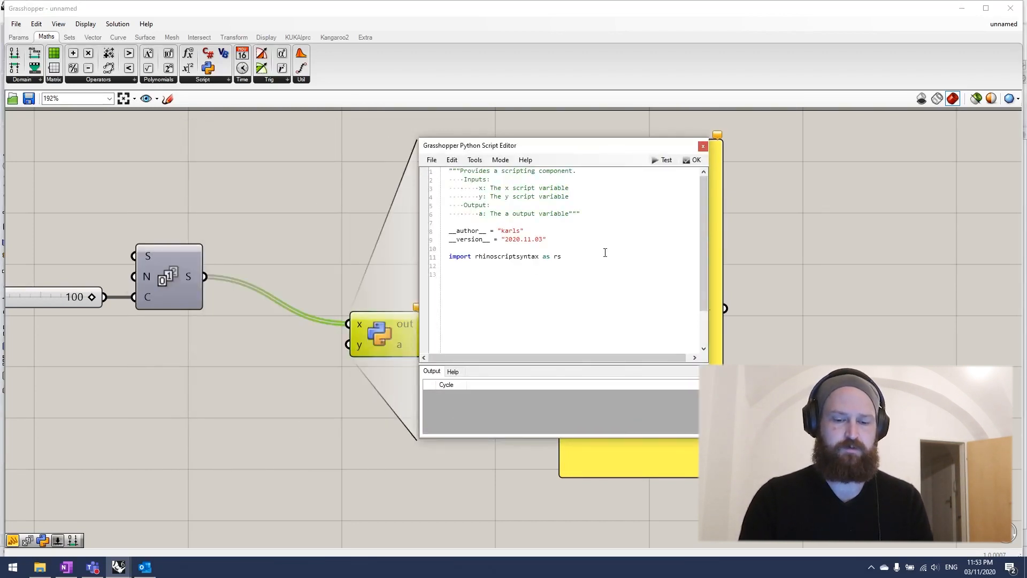
text(for i)
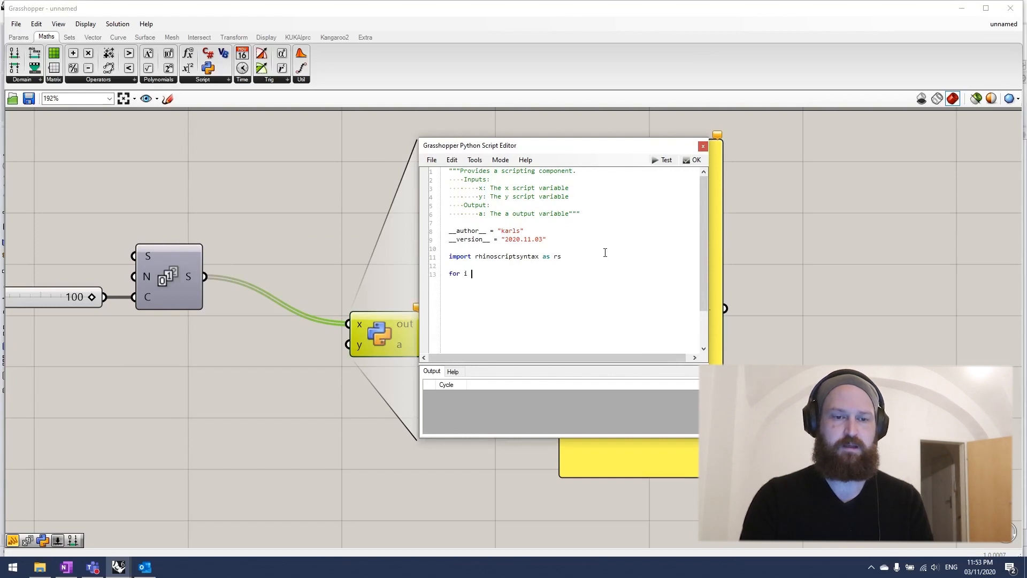
text(in x:)
text(if i)
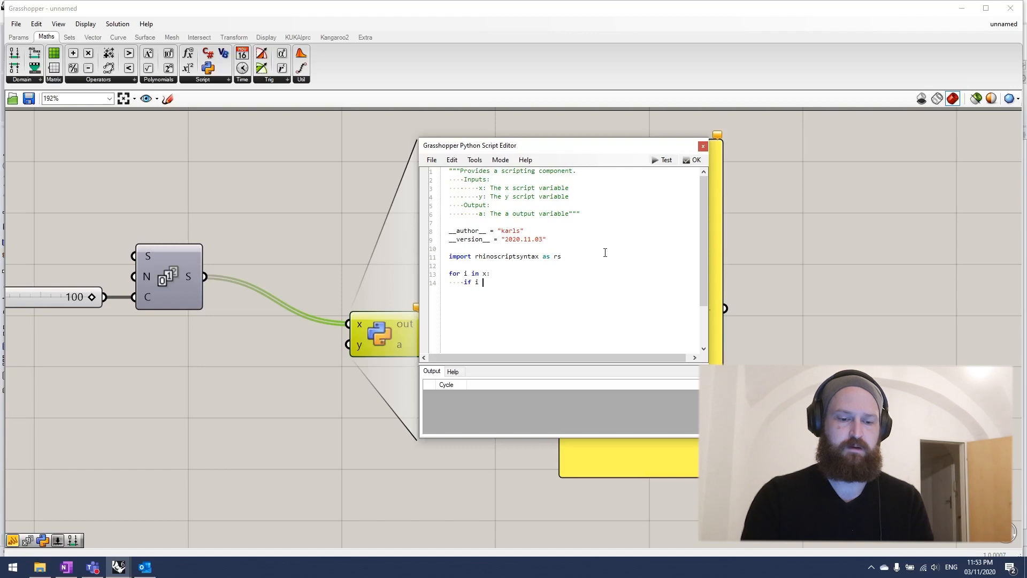
text(% 3 and i % 5)
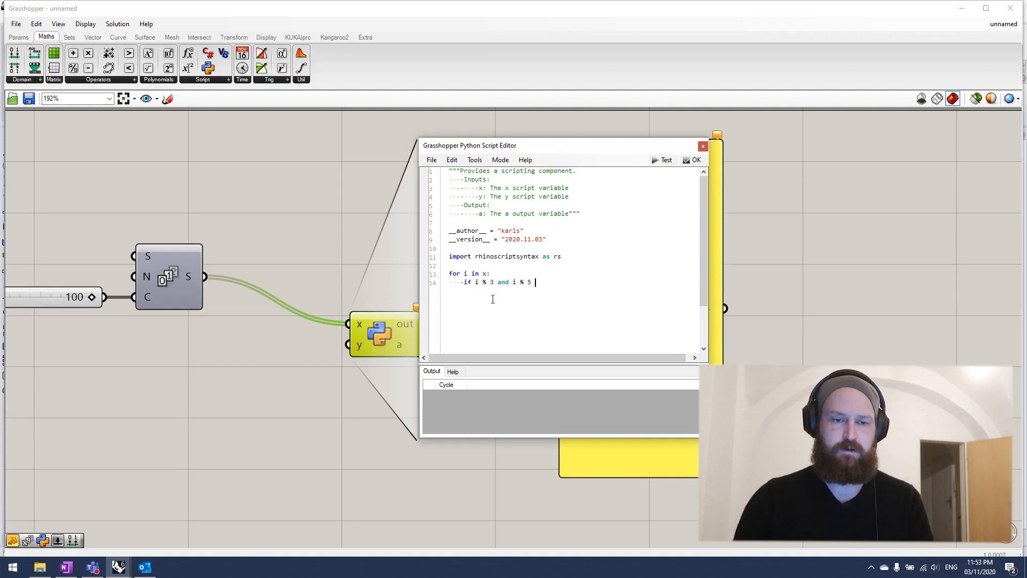
text(==)
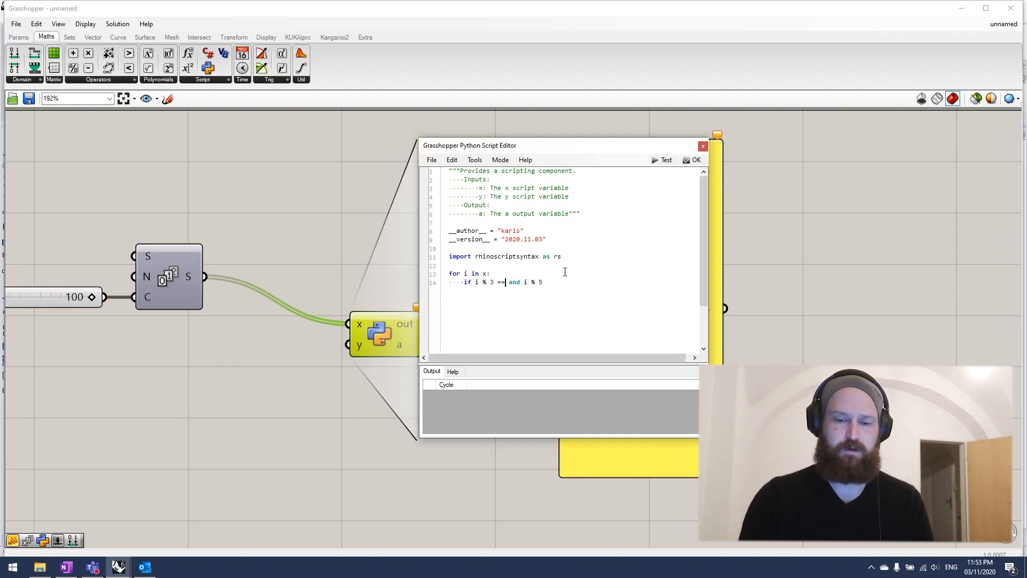
text(0)
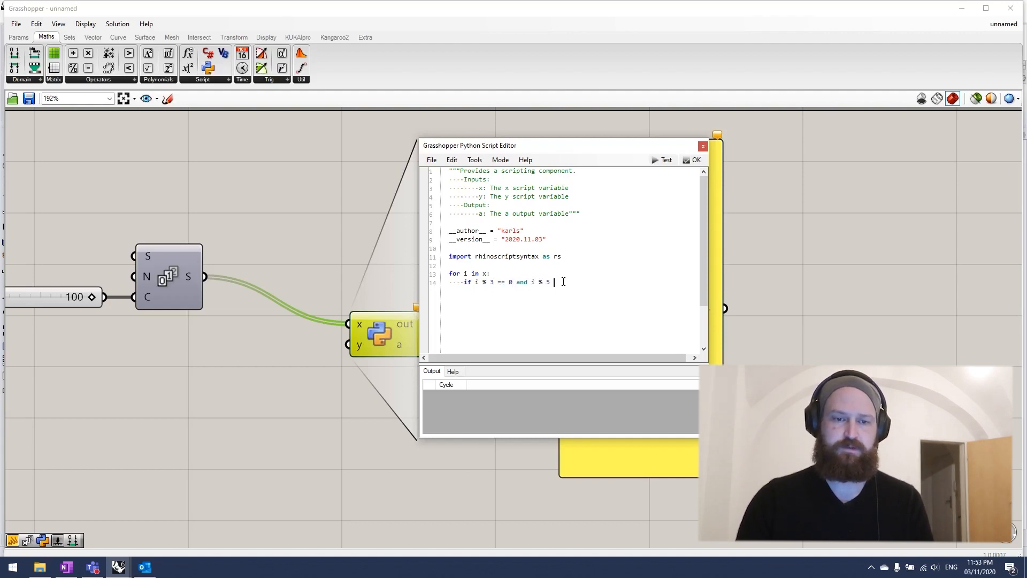
text(==0)
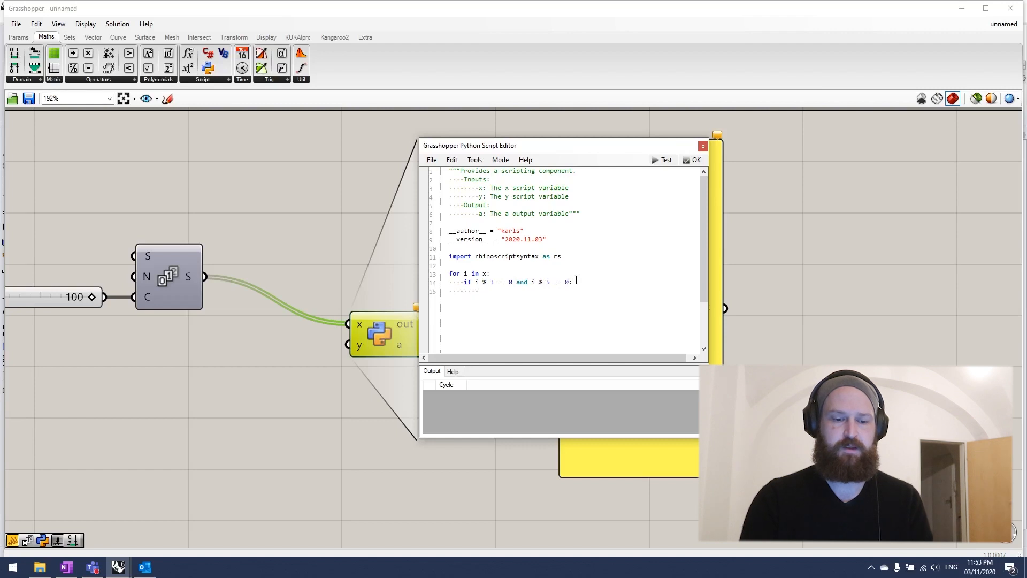
text(print(")
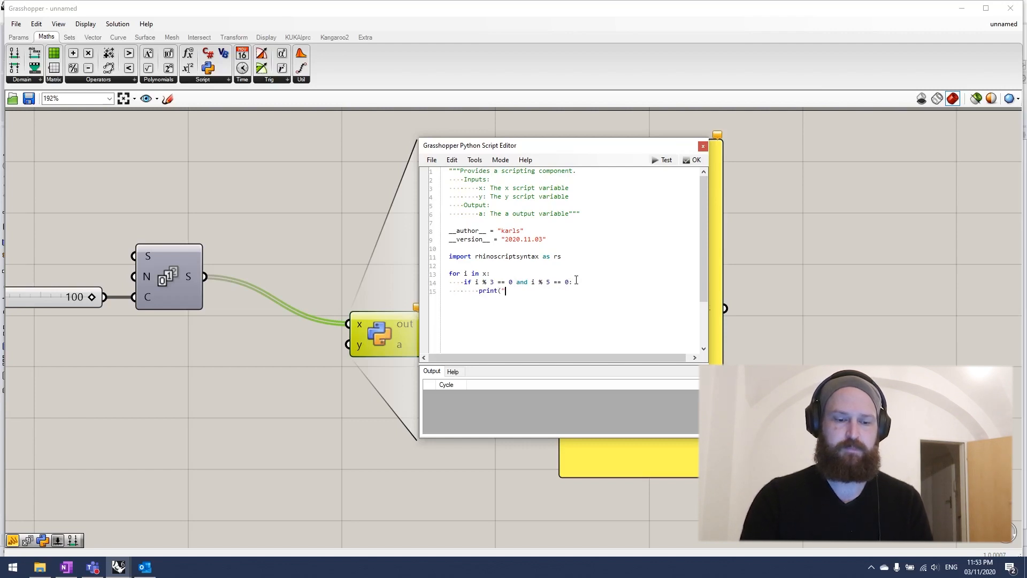
text(FizzBuzz)
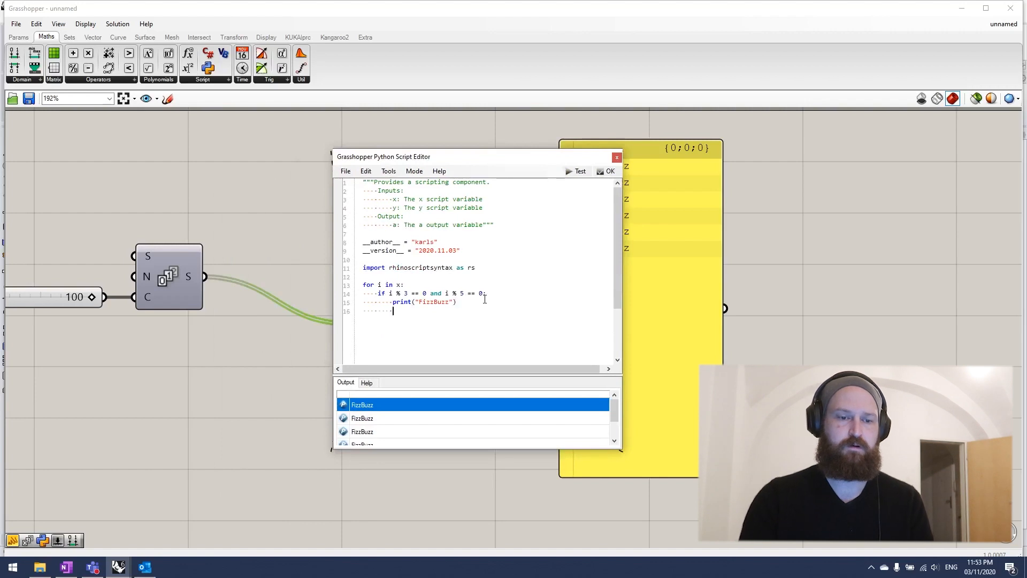
- Add branches printing "Fizz" for i % 3 == 0 and "Buzz" for i % 5 == 0
text(if)
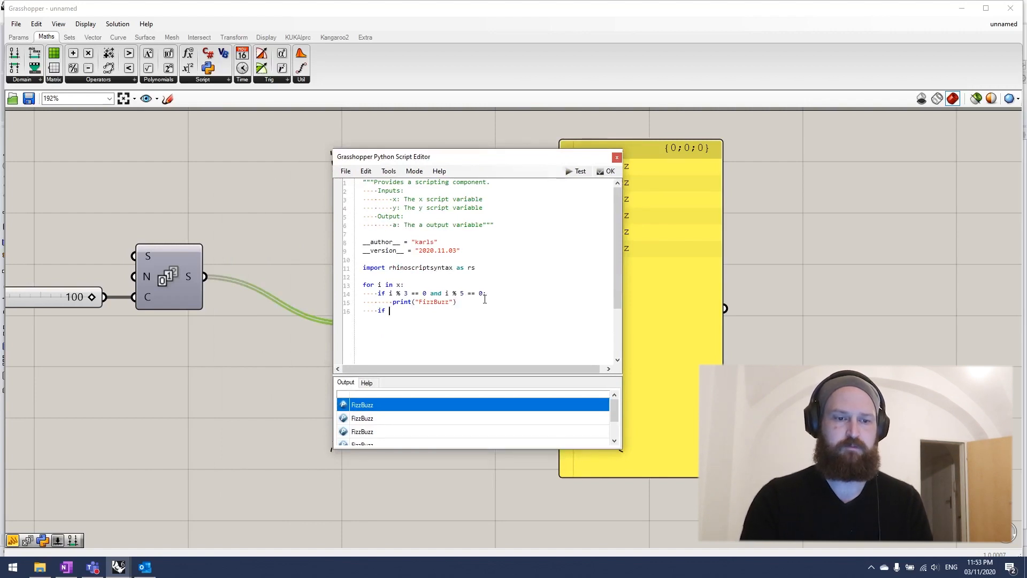
text(i)
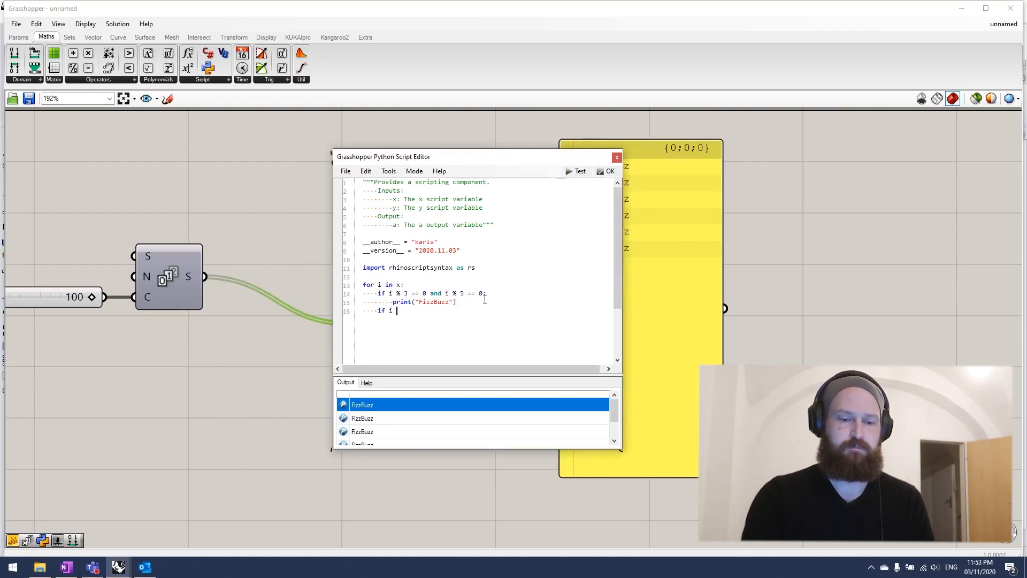
text(% 3 -)
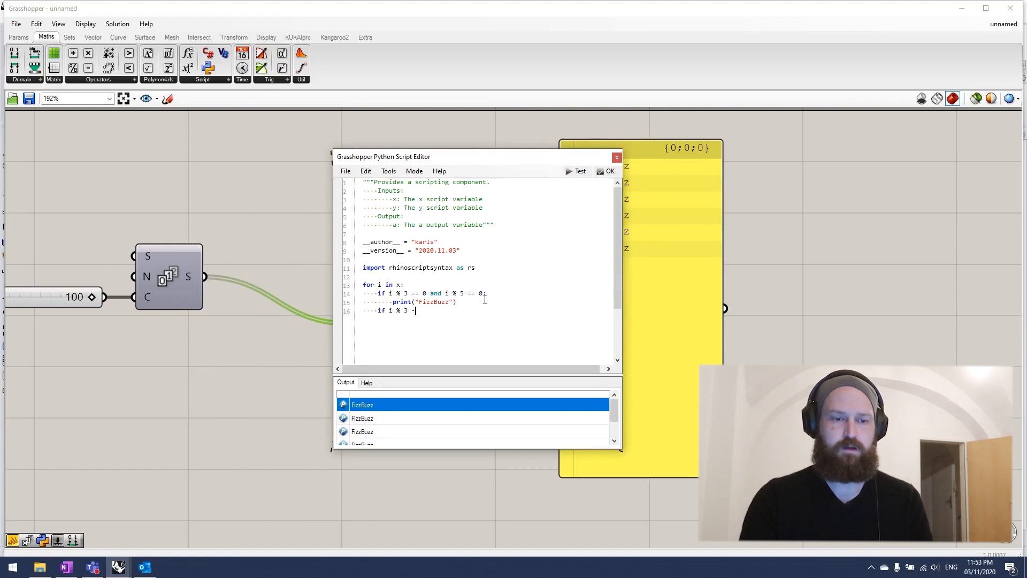
text(== 0:)
text(prin)
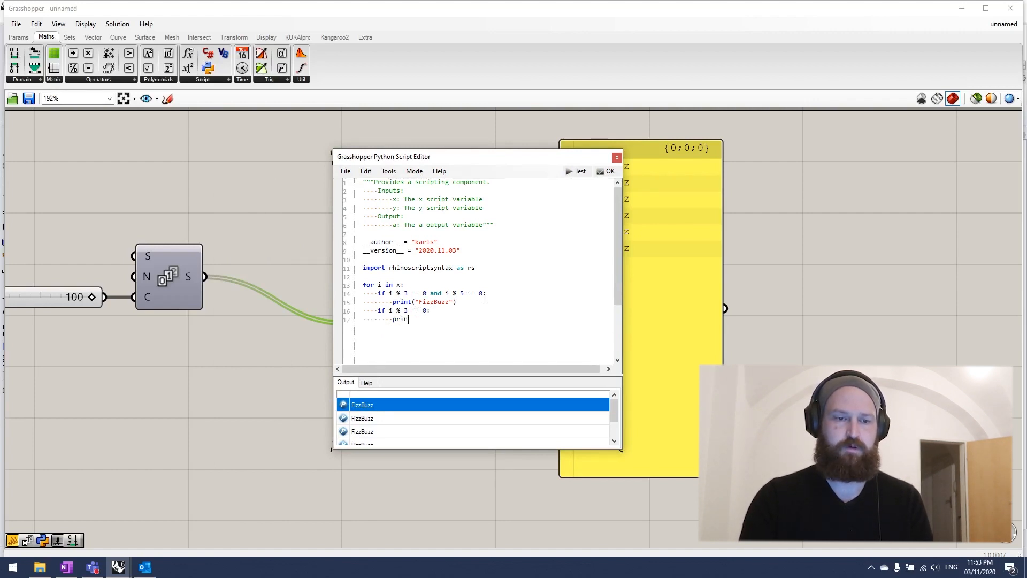
text(t(")
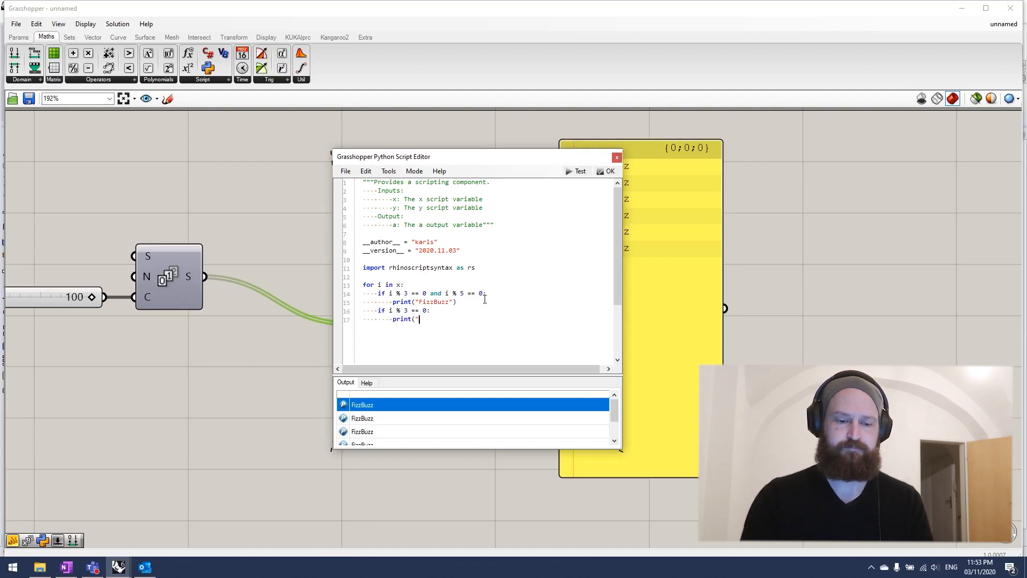
text(Fizz):)
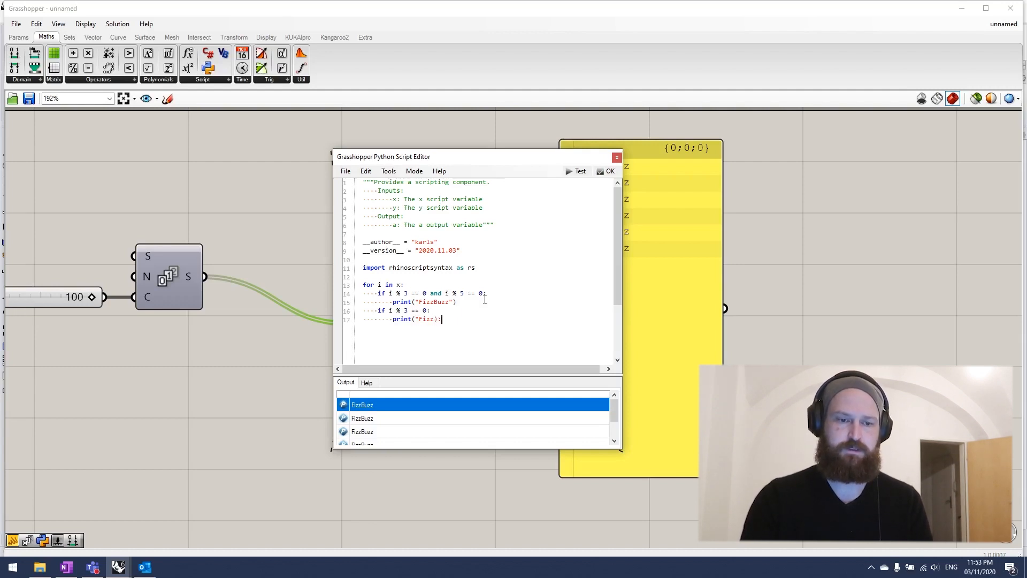
key(BackSpace)
text(if i)
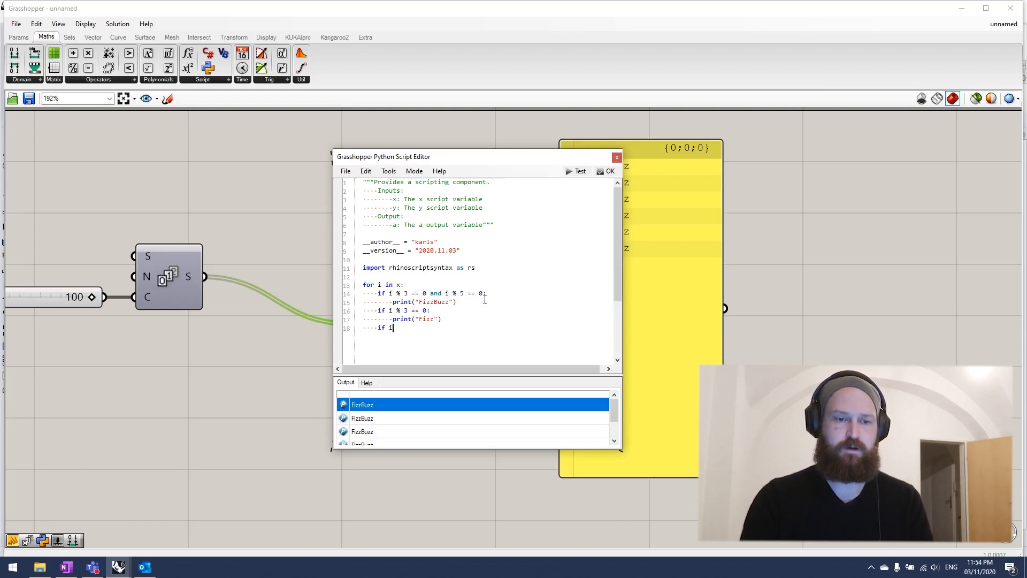
text(% 5)
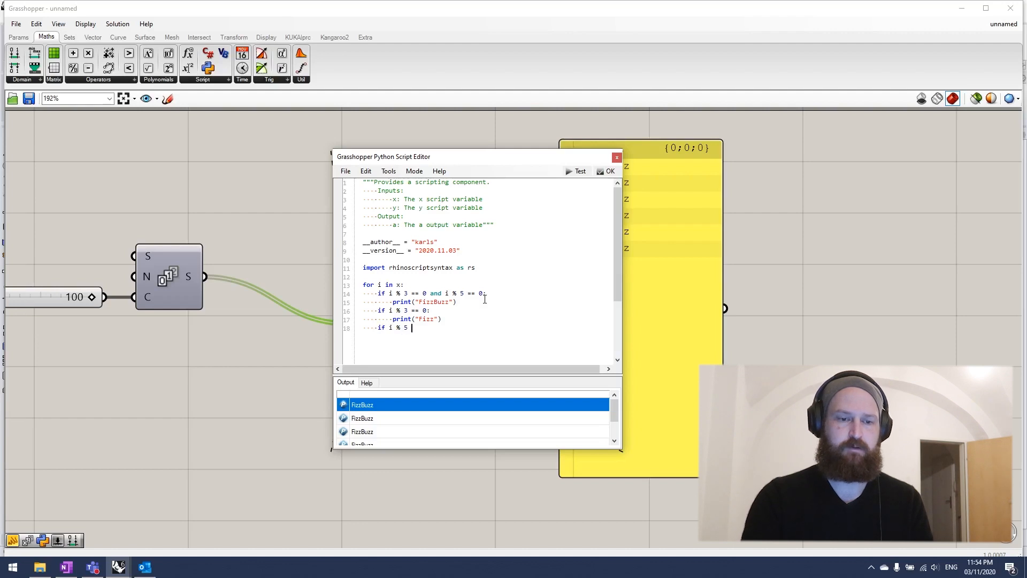
text(== 0:)
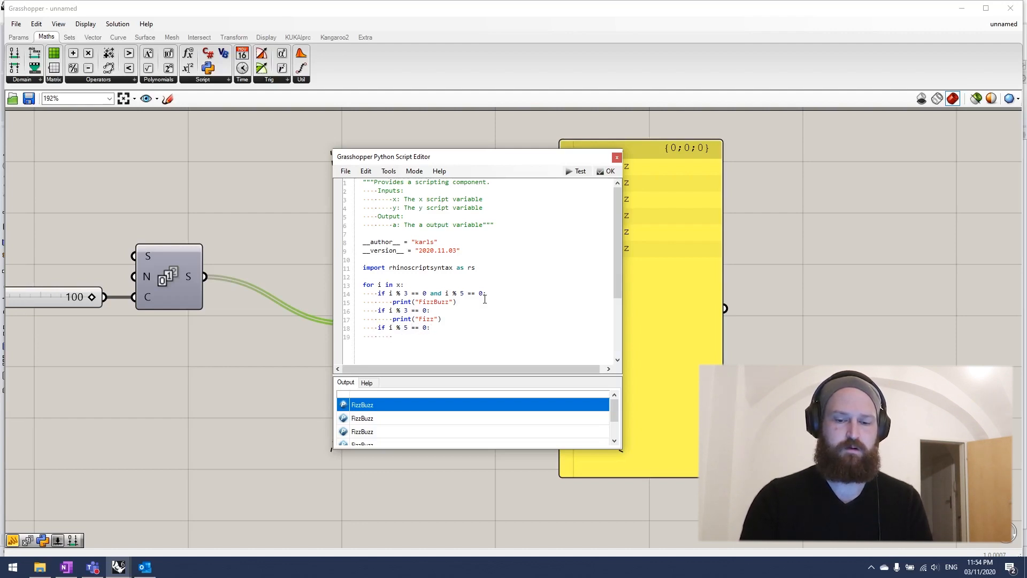
text(print("Bu)
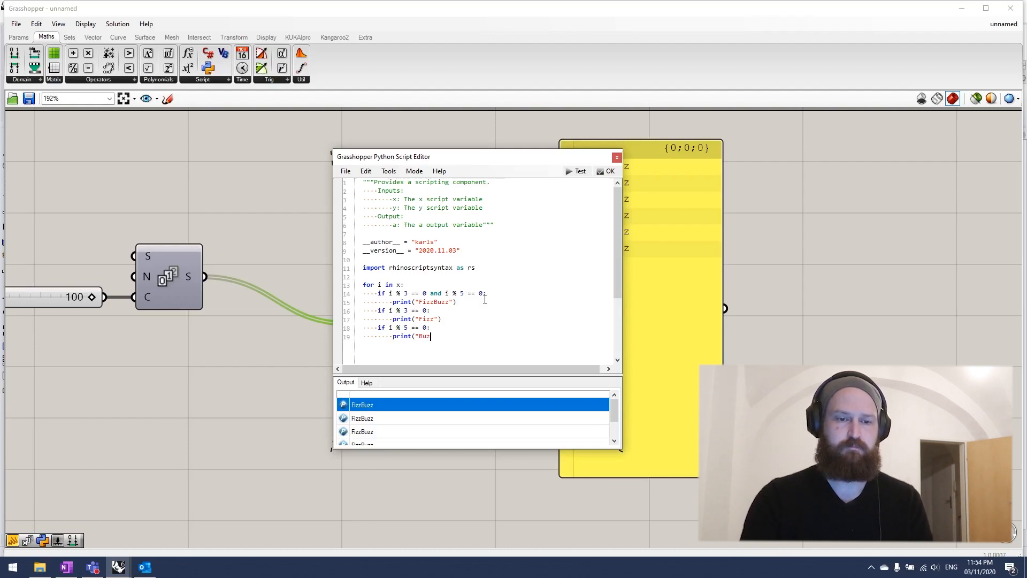
text(z"))
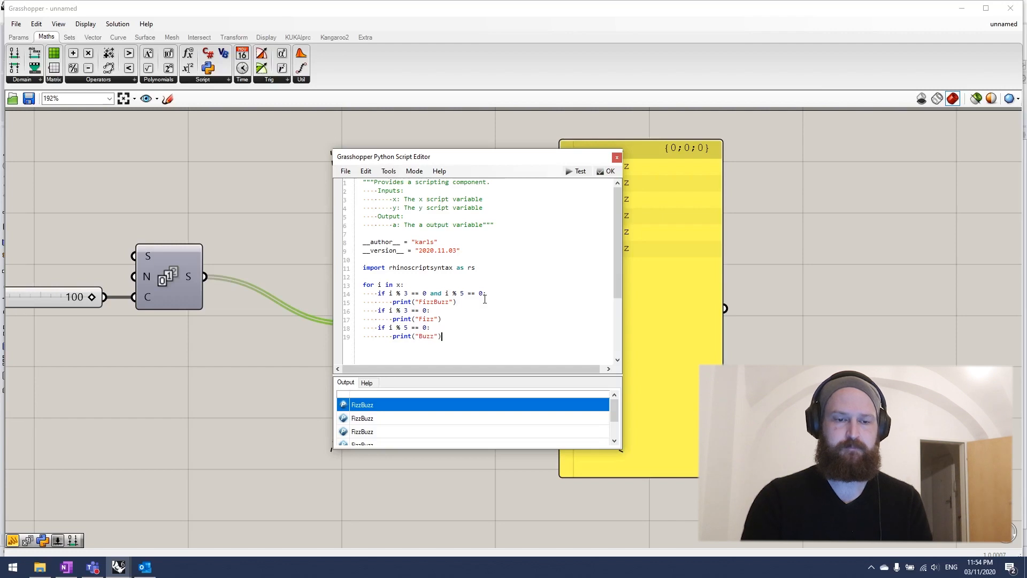
- Add an else branch that prints the number i itself
key(Enter)
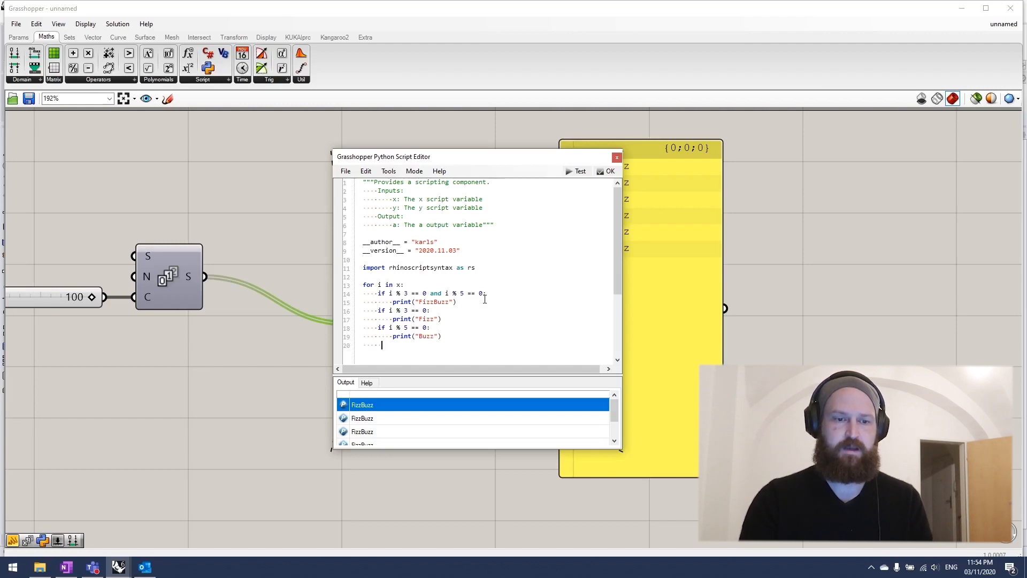
text(else)
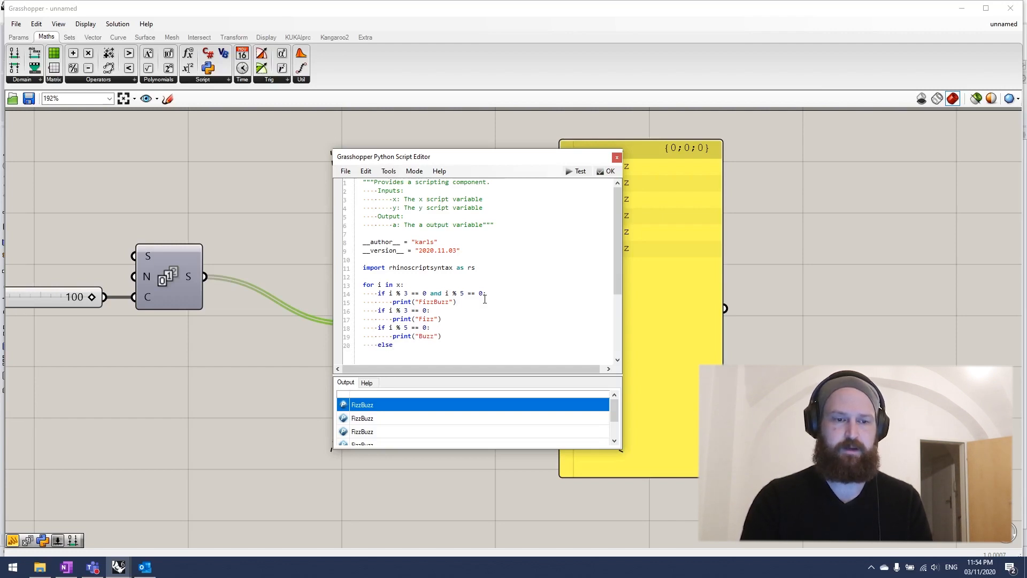
text(:)
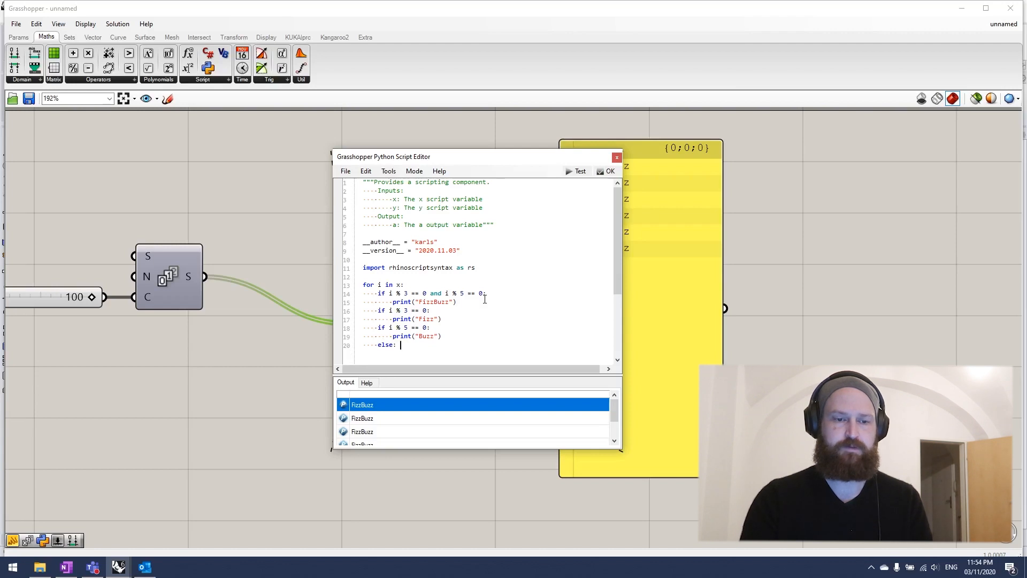
text(pr)
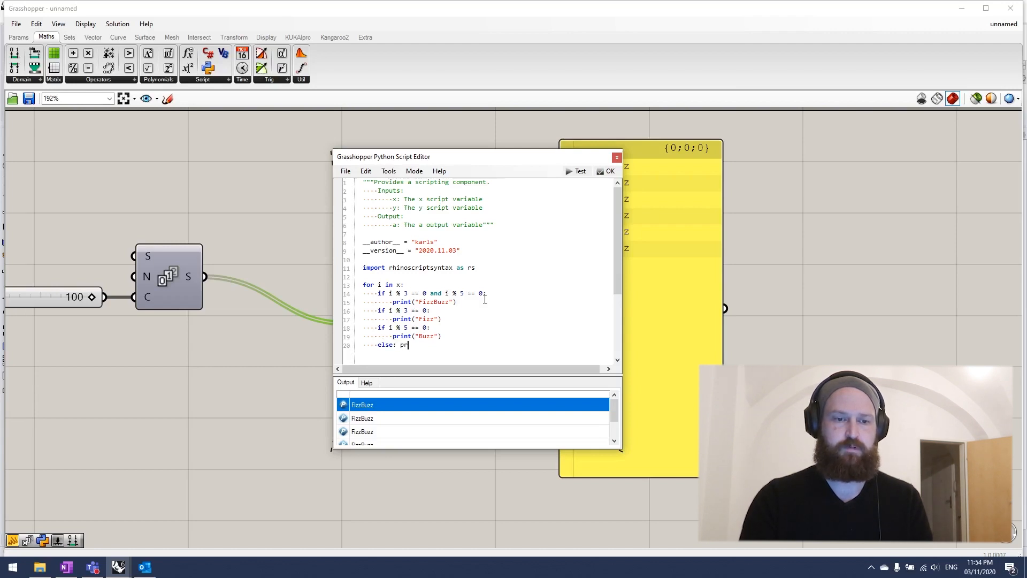
text(int)
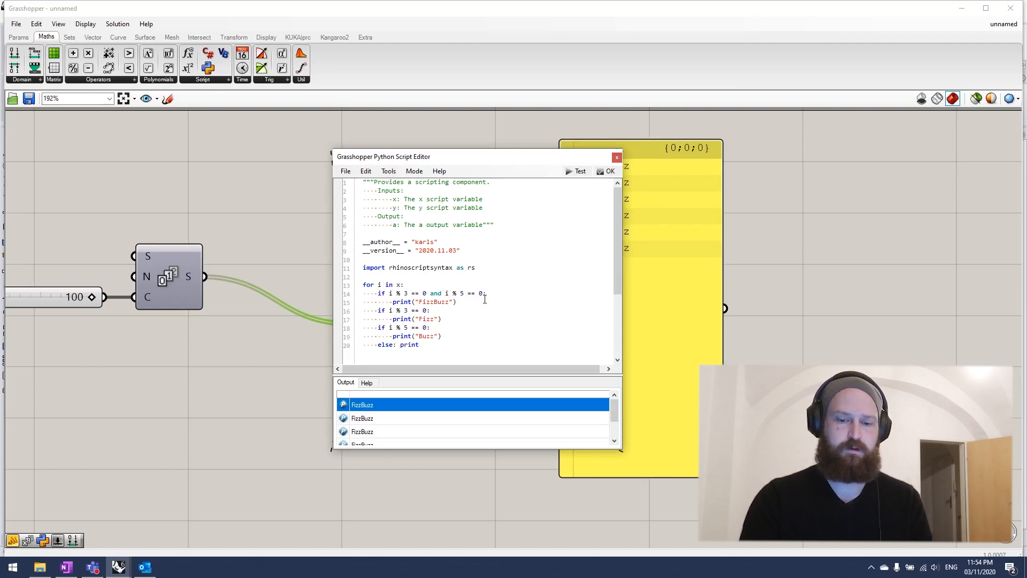
text((i))
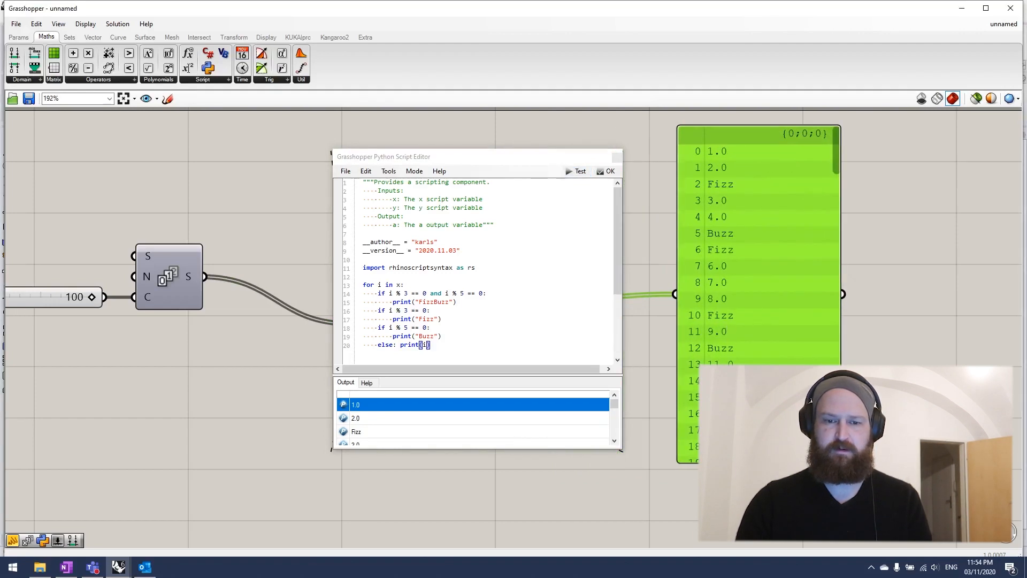
- Scroll the output panel to check the entries, switching the Fizz and Buzz checks to elif
scroll(down, 3)
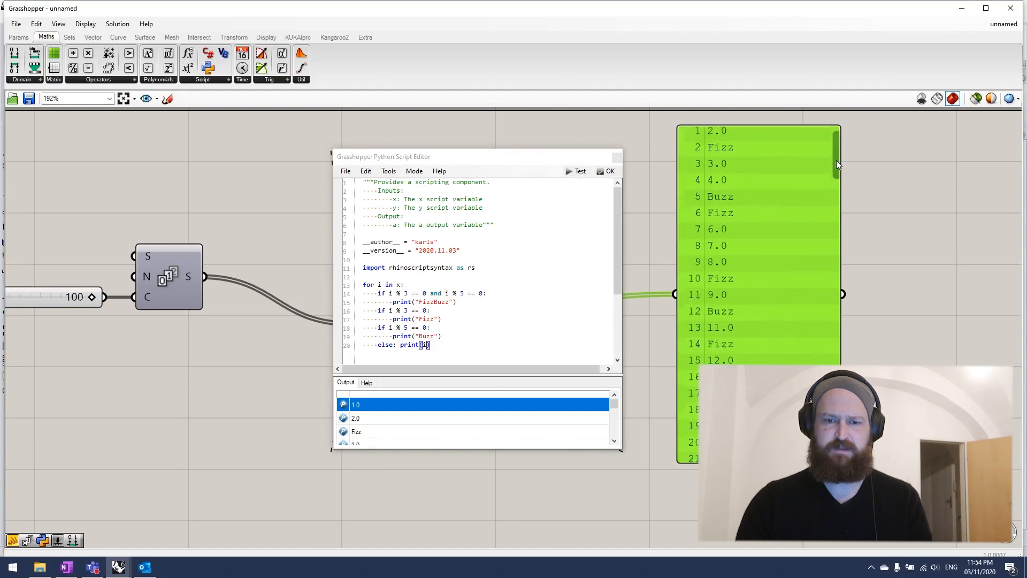
scroll(down, 3)
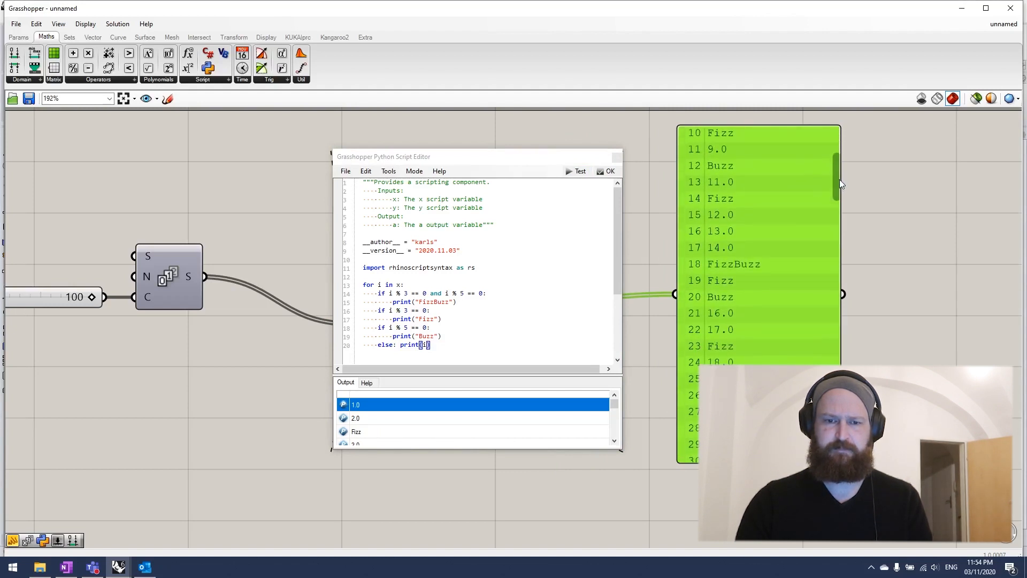
mouse_move(718, 308)
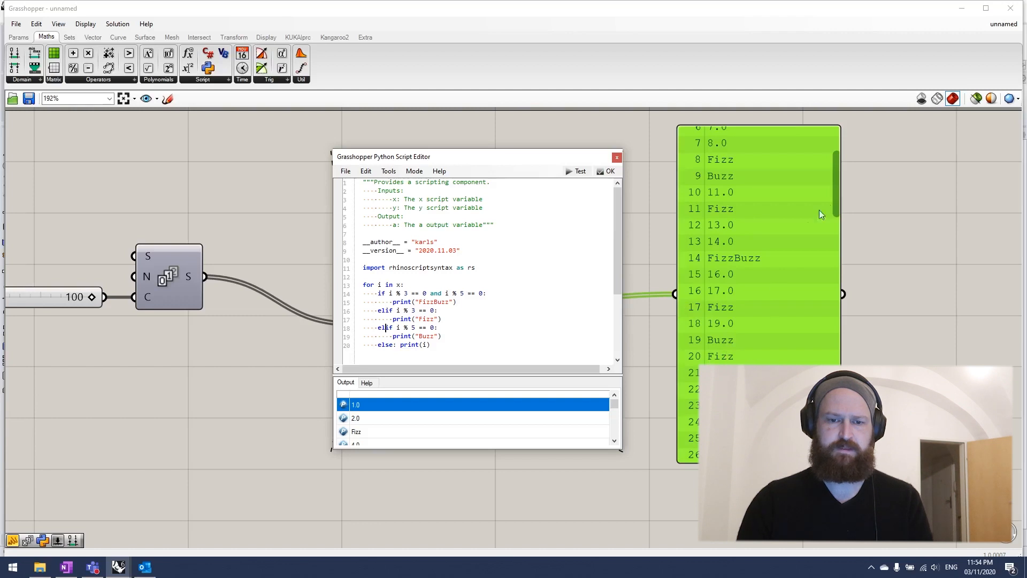
scroll(down, 3)
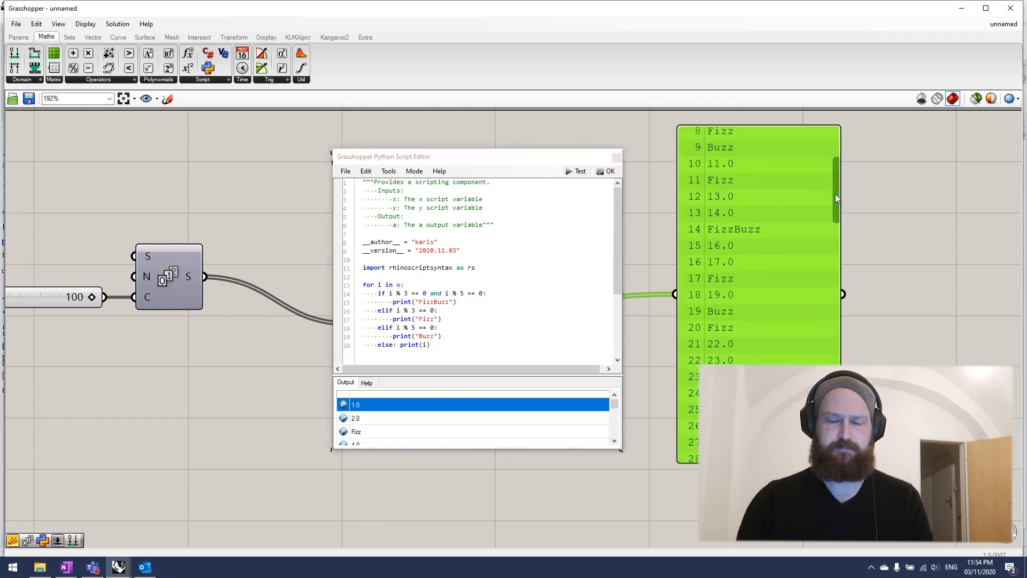
scroll(down, 3)
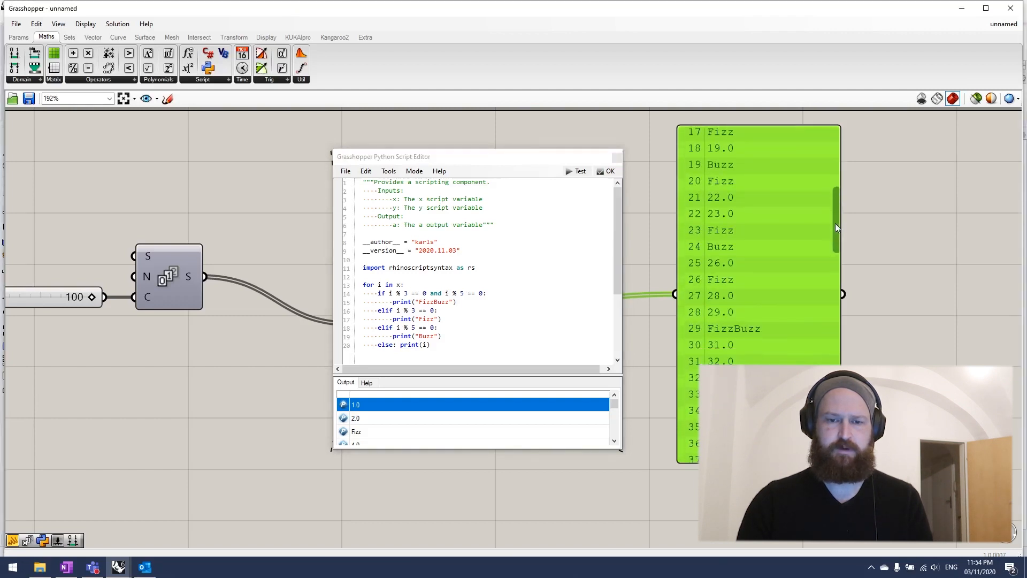
scroll(down, 3)
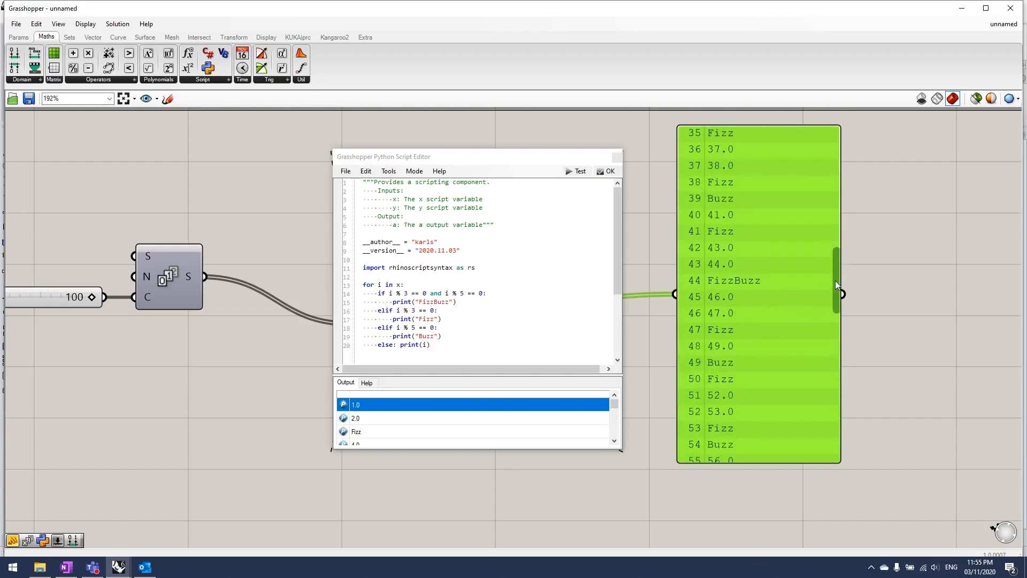
scroll(down, 3)
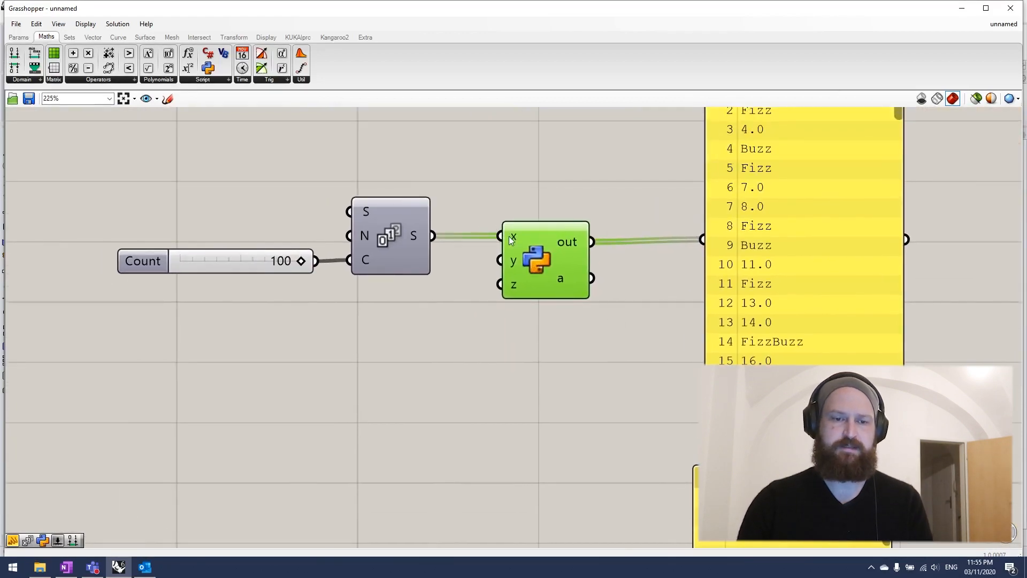
- Rename the script's inputs to input and n1 and its output to output
right_click(514, 236)
text(input)
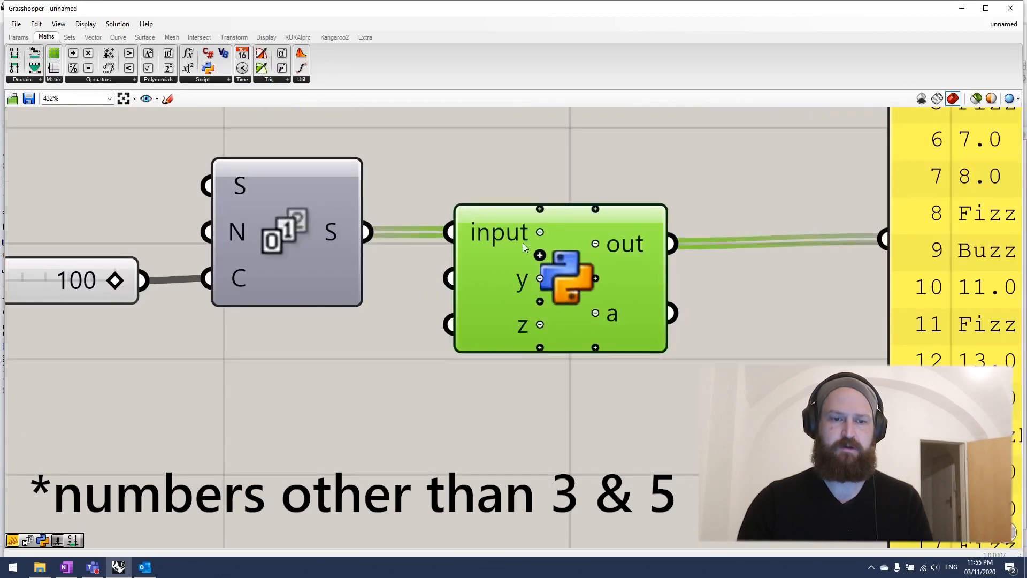
right_click(505, 279)
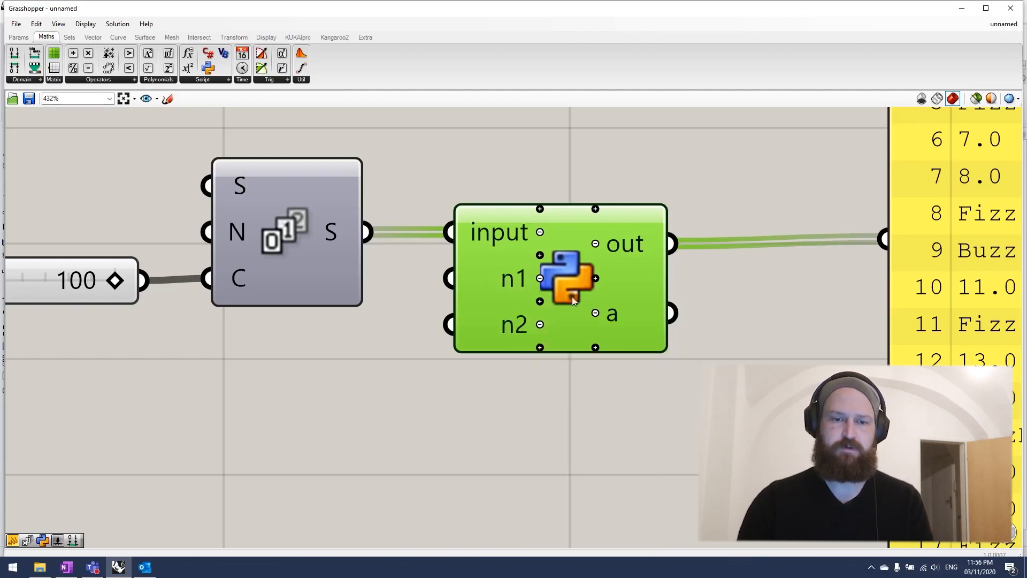
right_click(595, 314)
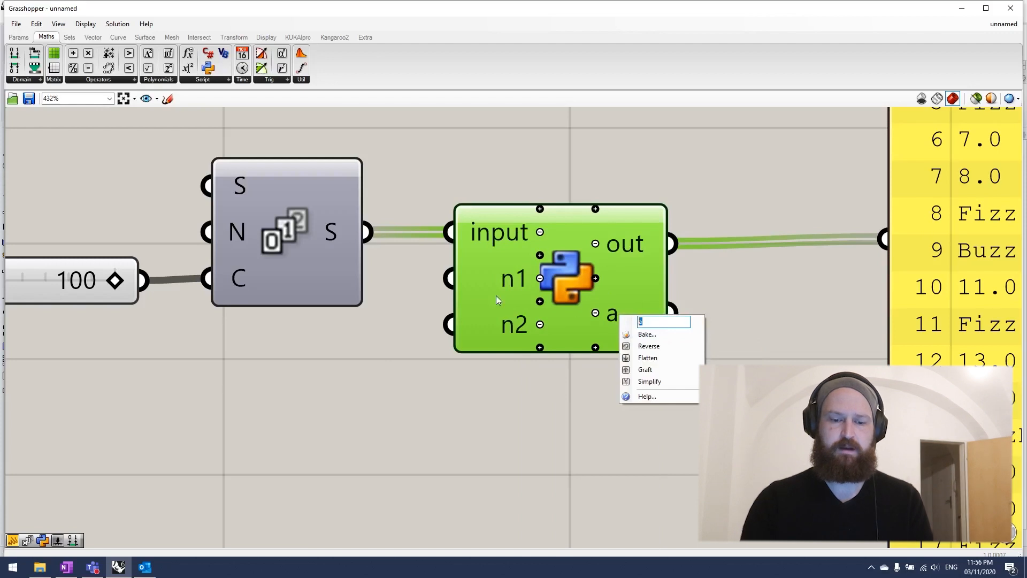
text(output)
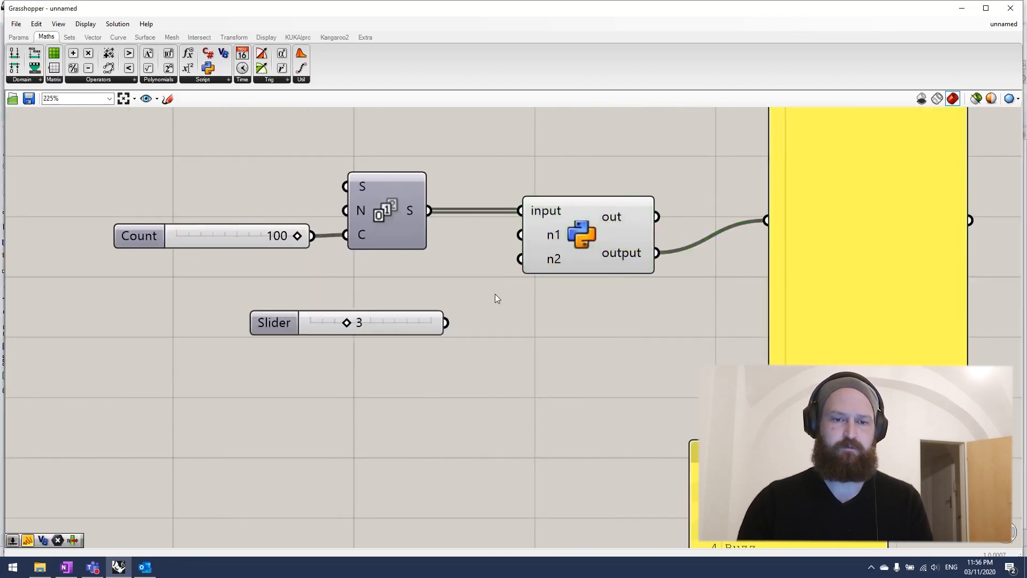
- Wire number sliders named n1 (3) and n2 (5) into the script's divisor inputs
drag(446, 322, 519, 259)
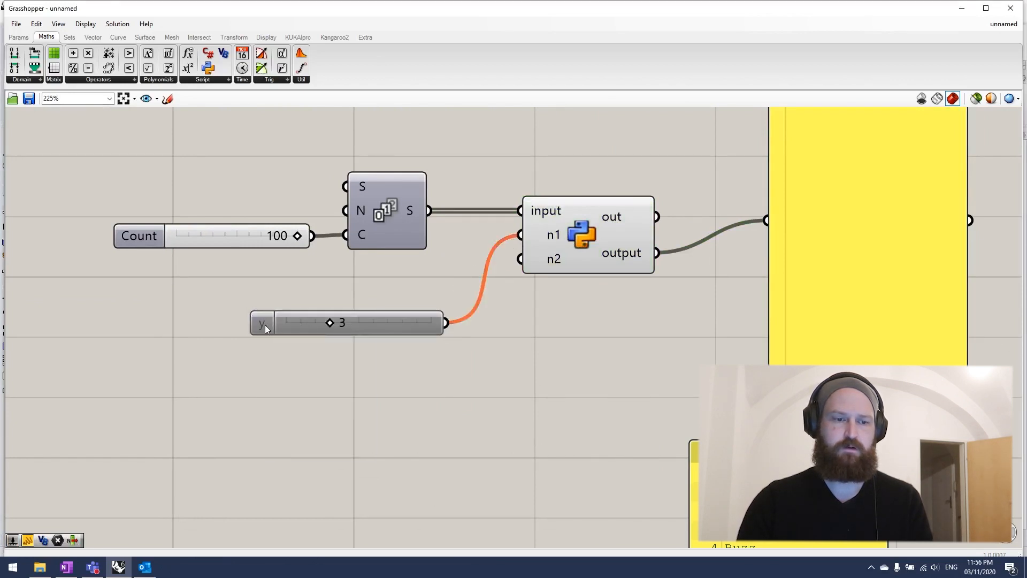
right_click(264, 327)
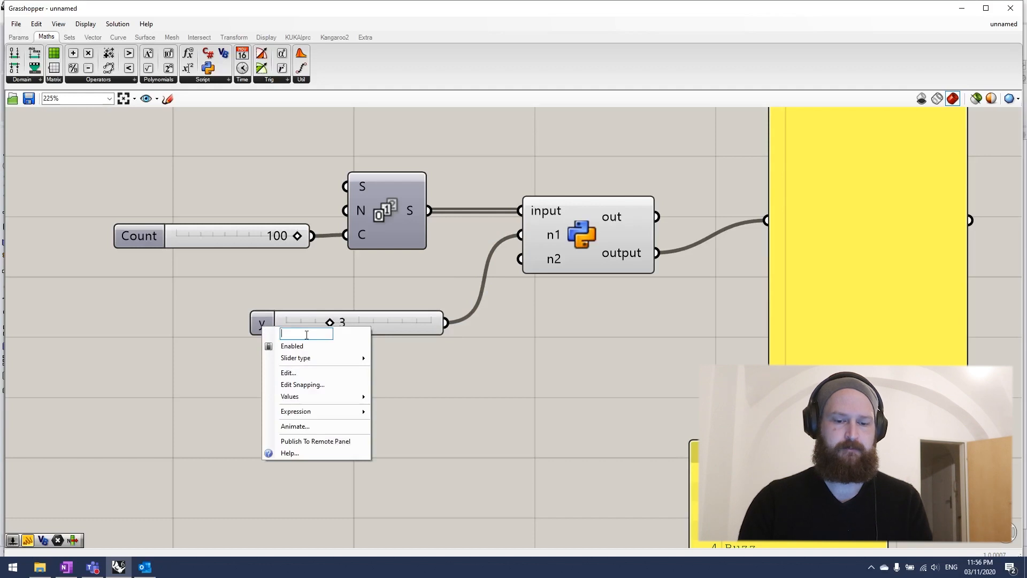
text(n1)
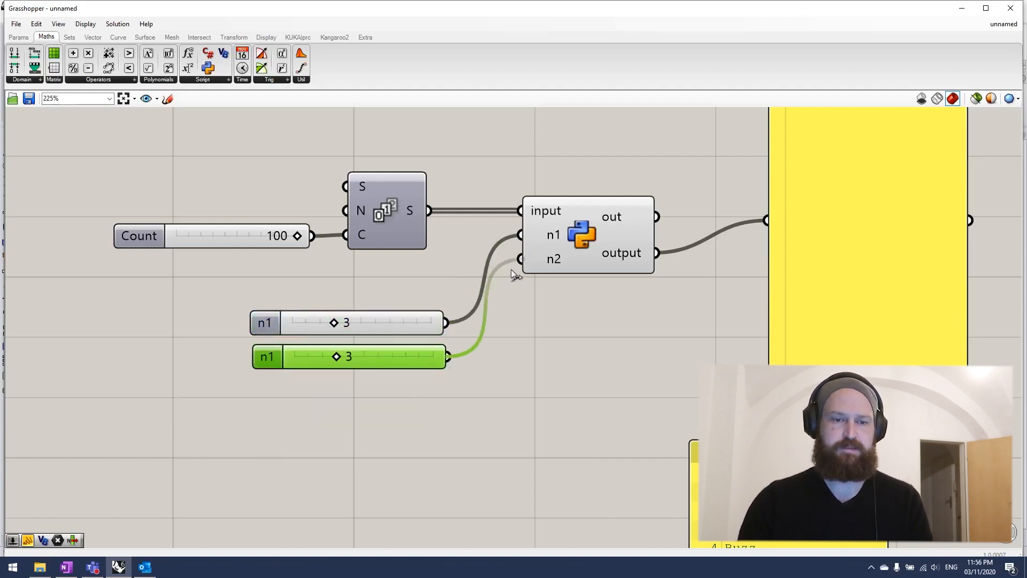
drag(334, 357, 365, 356)
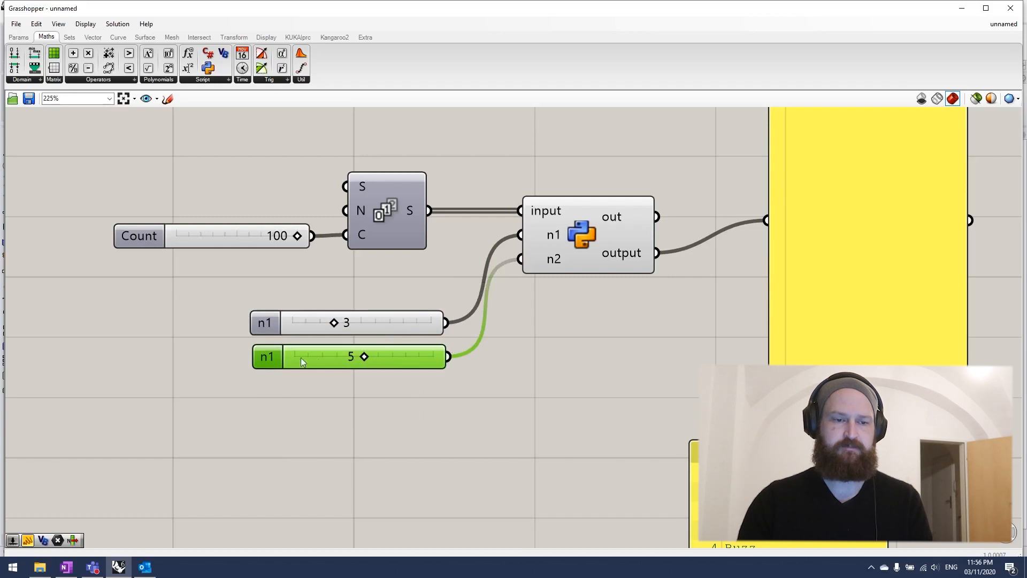
right_click(303, 362)
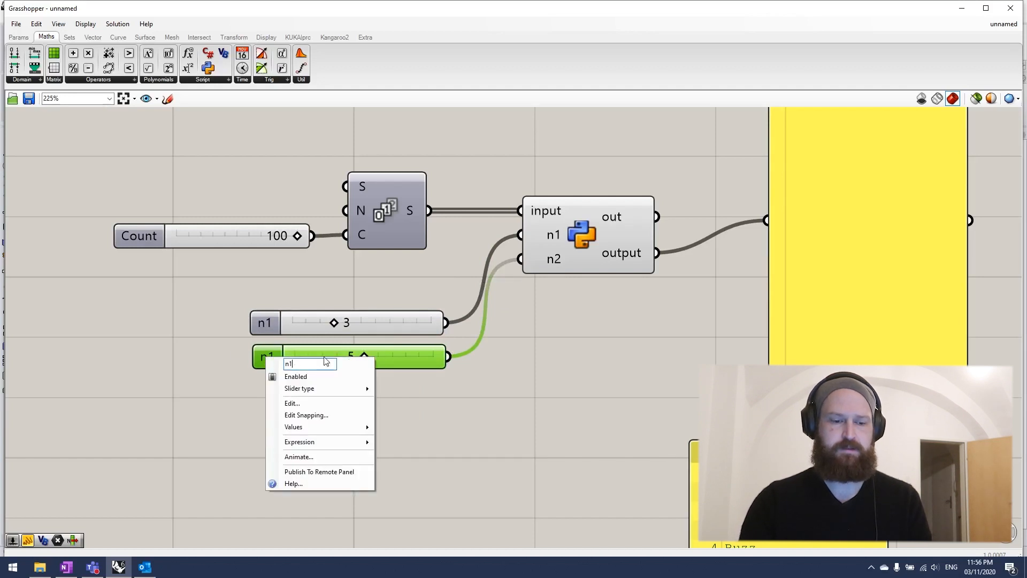
text(n2)
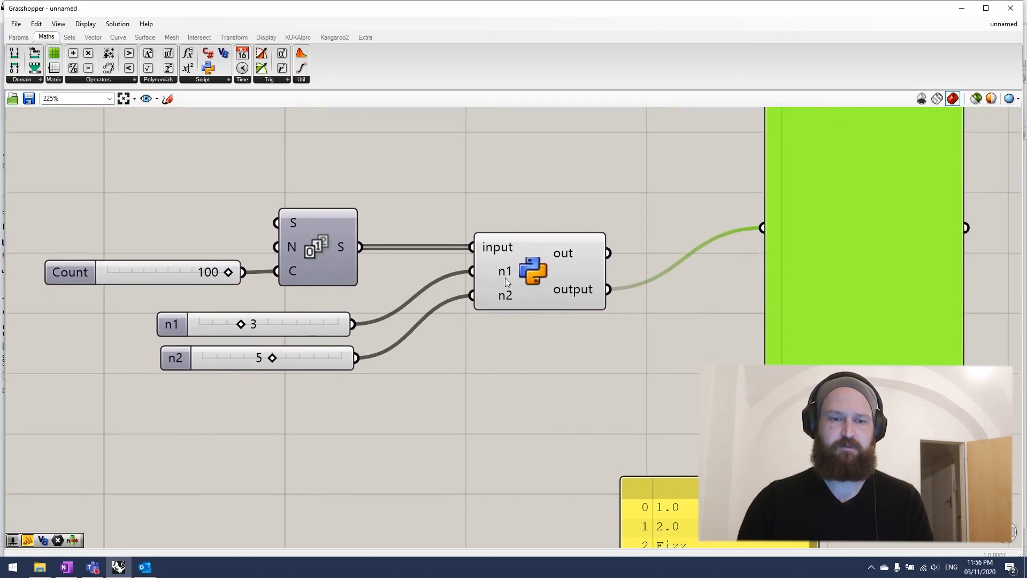
- Replace the loop body with output = [] and output.append("Fizz"*(i%n1<1)
double_click(530, 278)
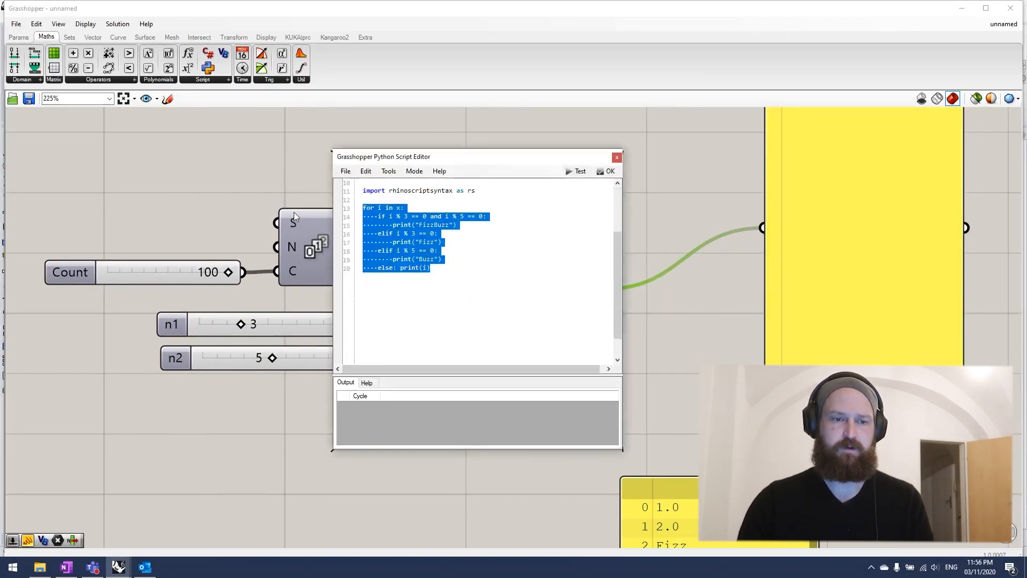
key(Delete)
text(for i in x:)
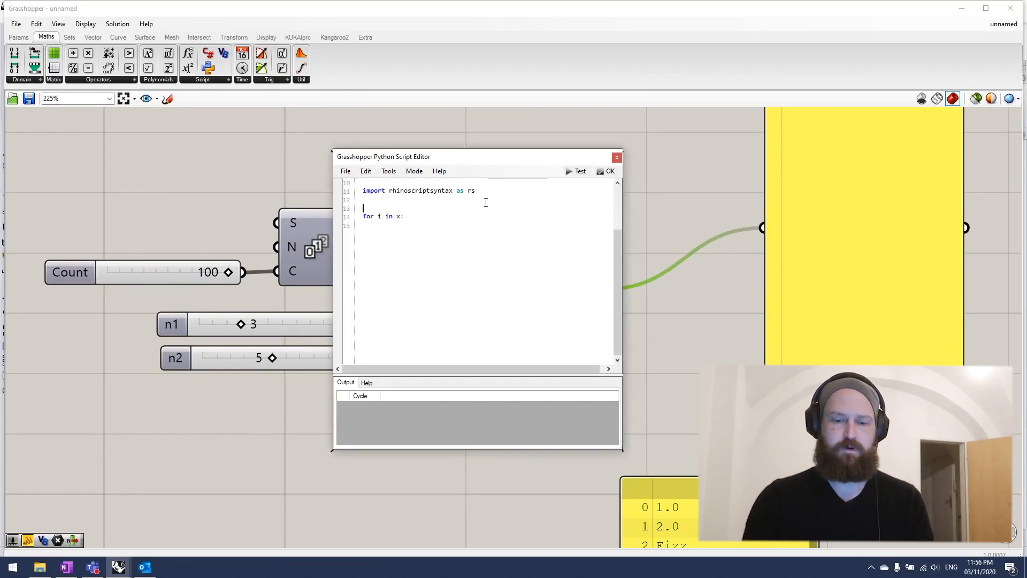
text(output)
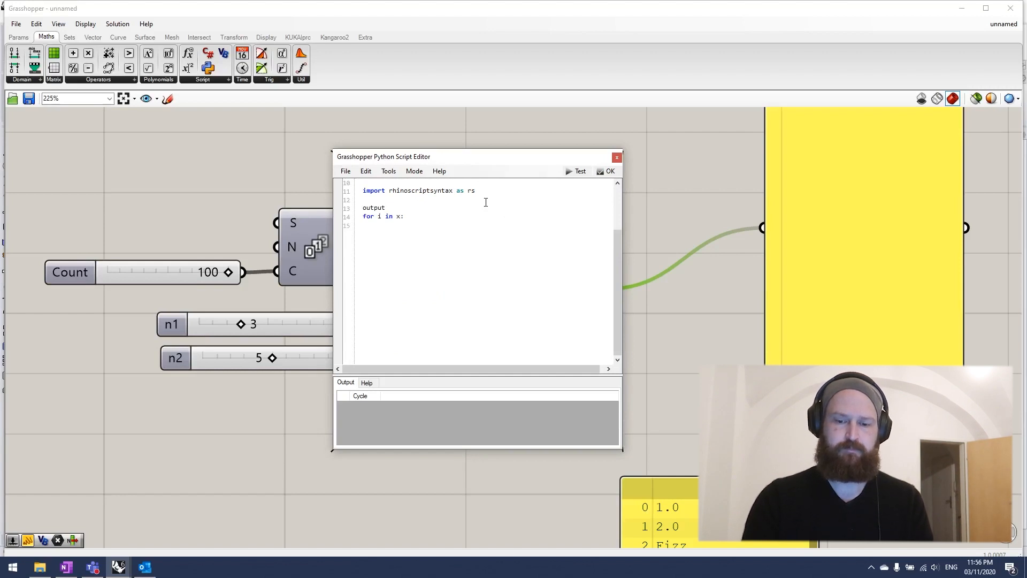
text(= [])
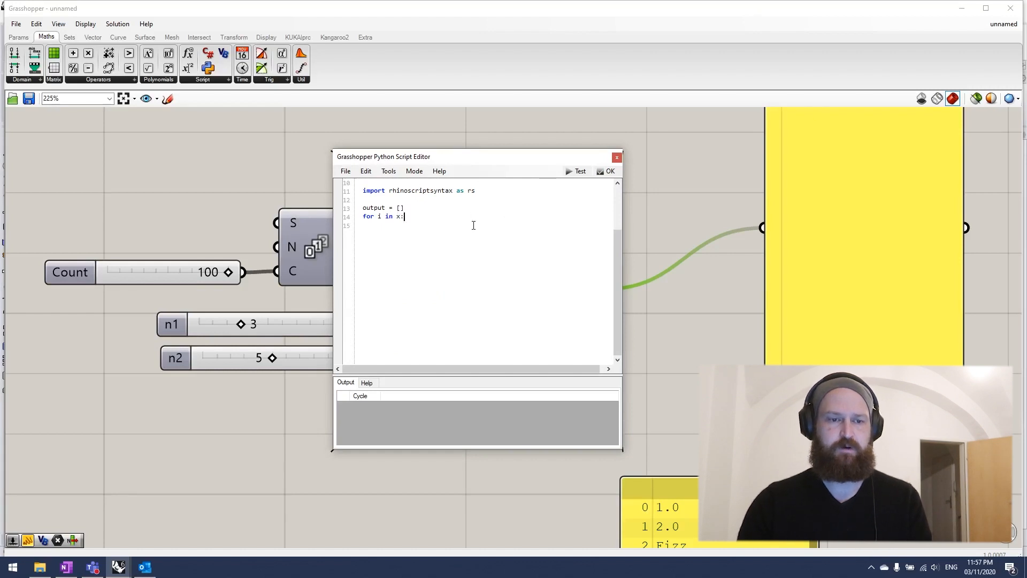
key(Enter)
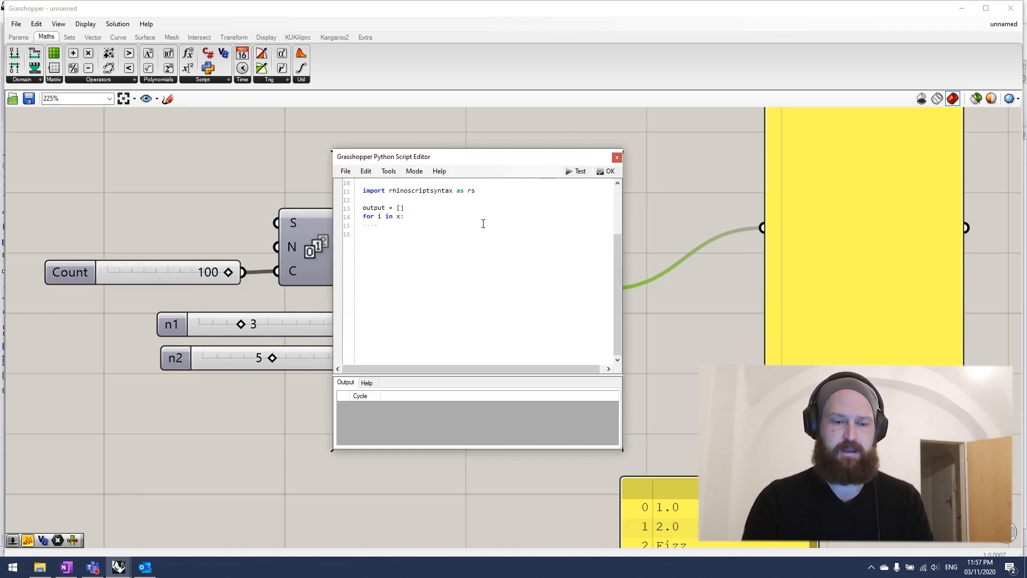
text(outp)
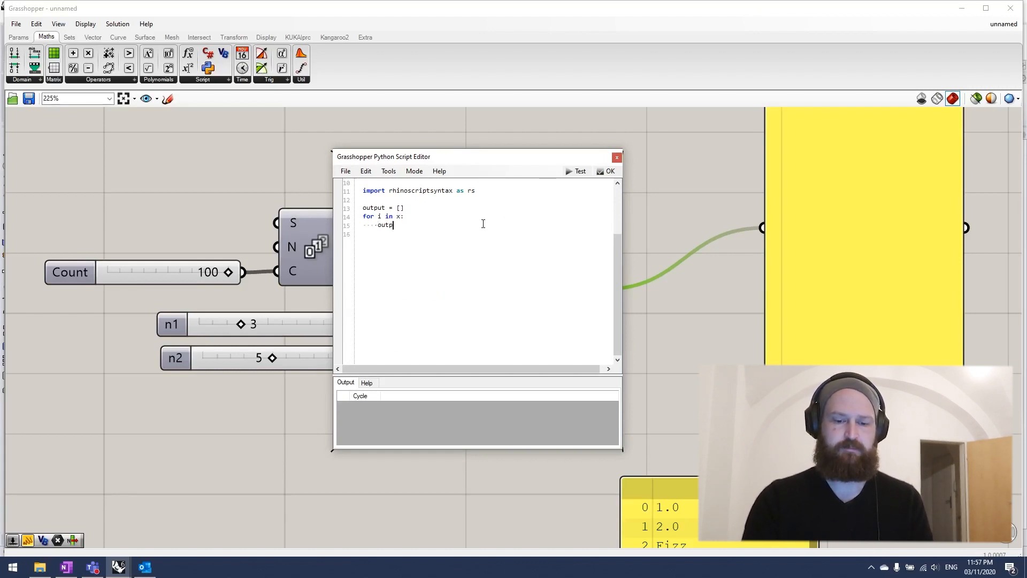
text(ut.app)
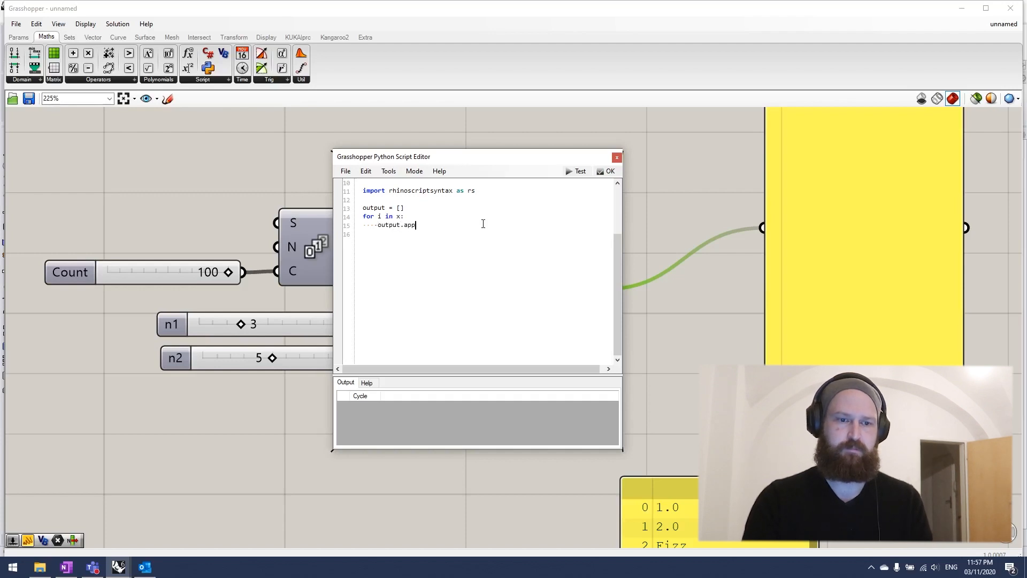
text(end()
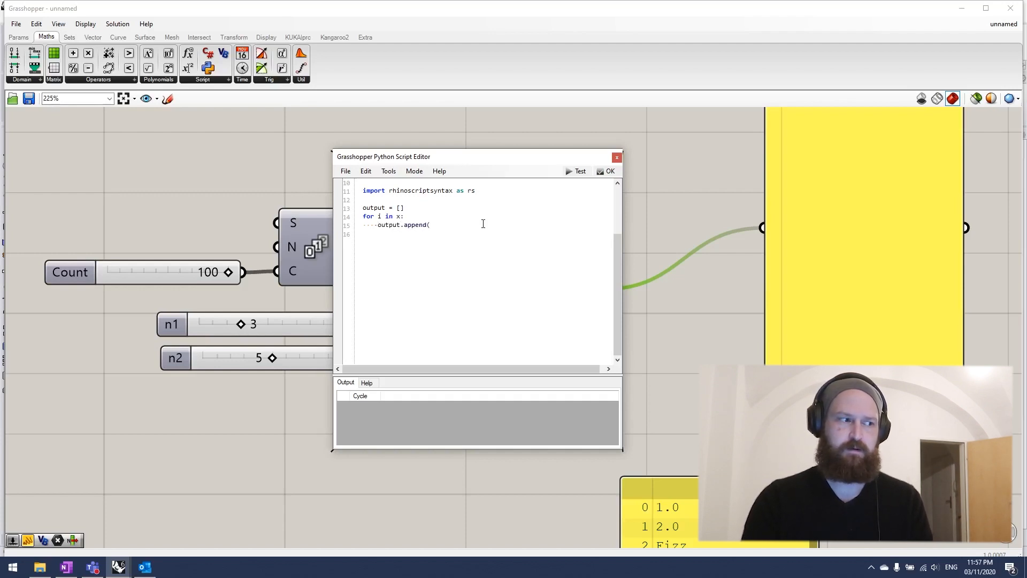
text("Fiz)
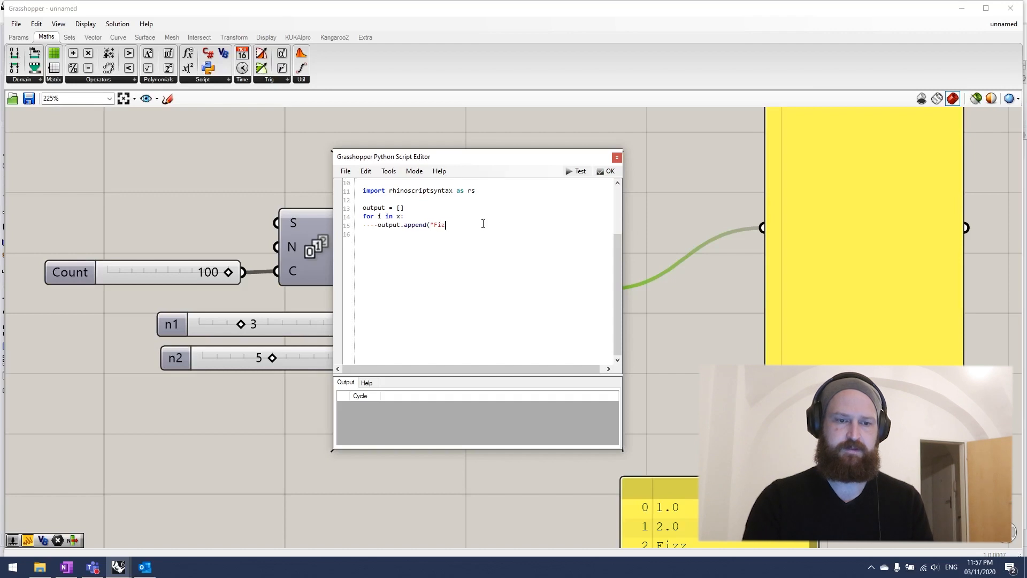
text("z")
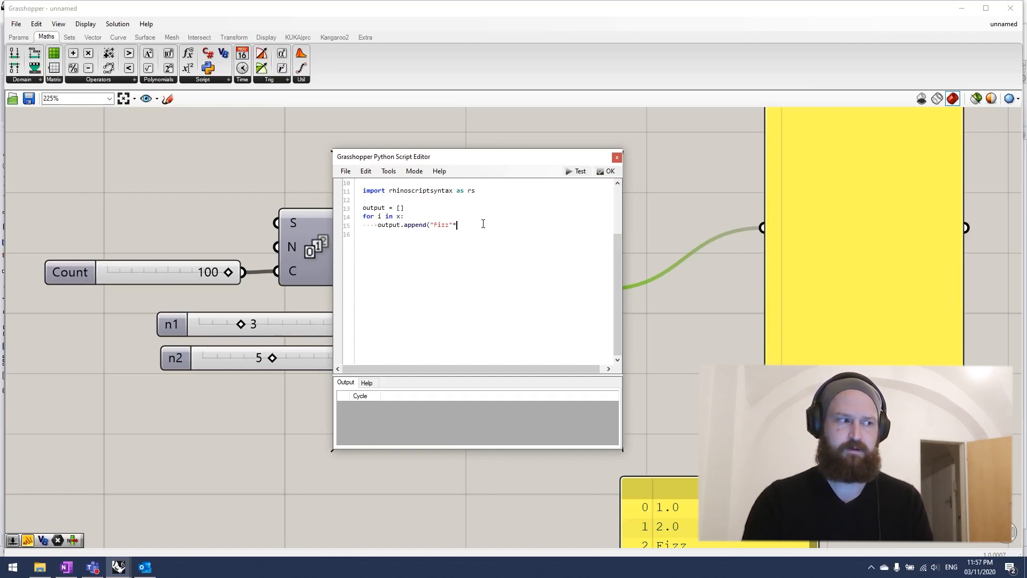
text(*(i)
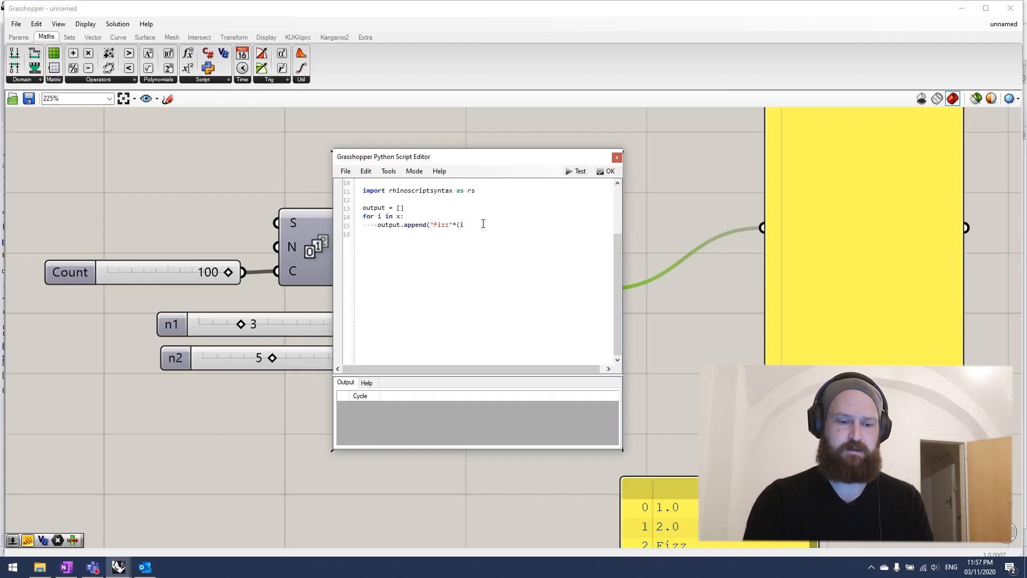
text(%)
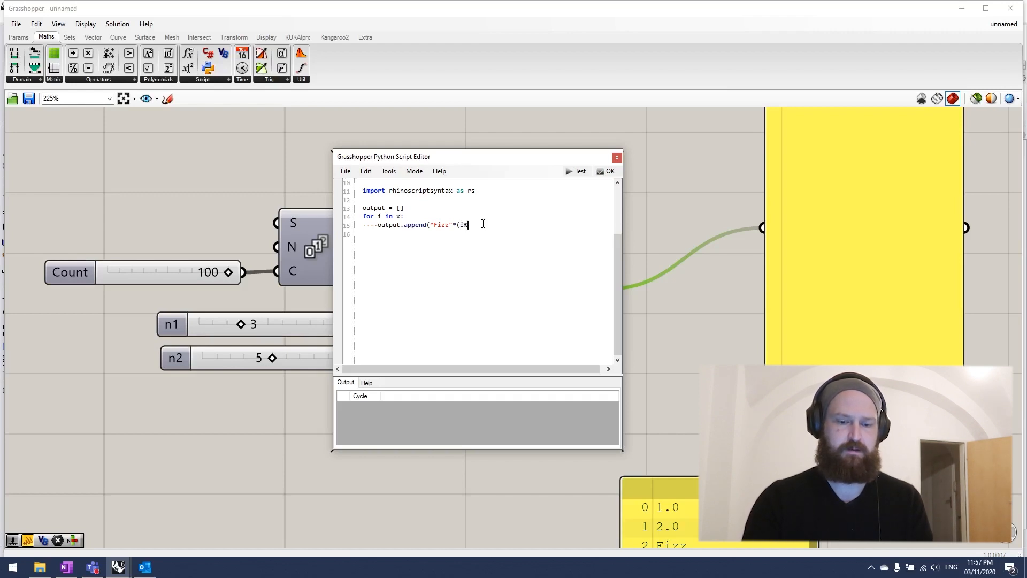
text(n1)
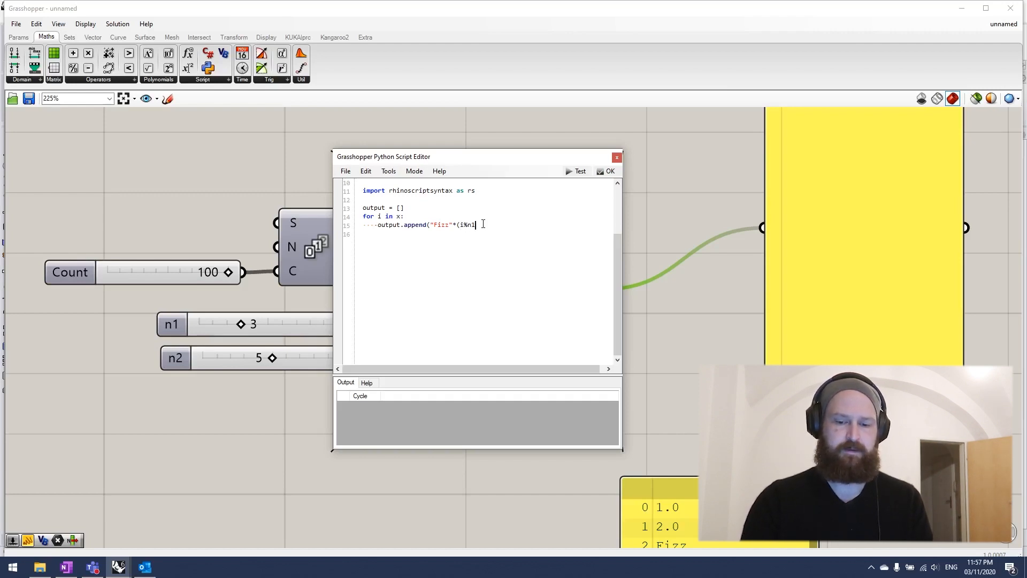
text(<1))
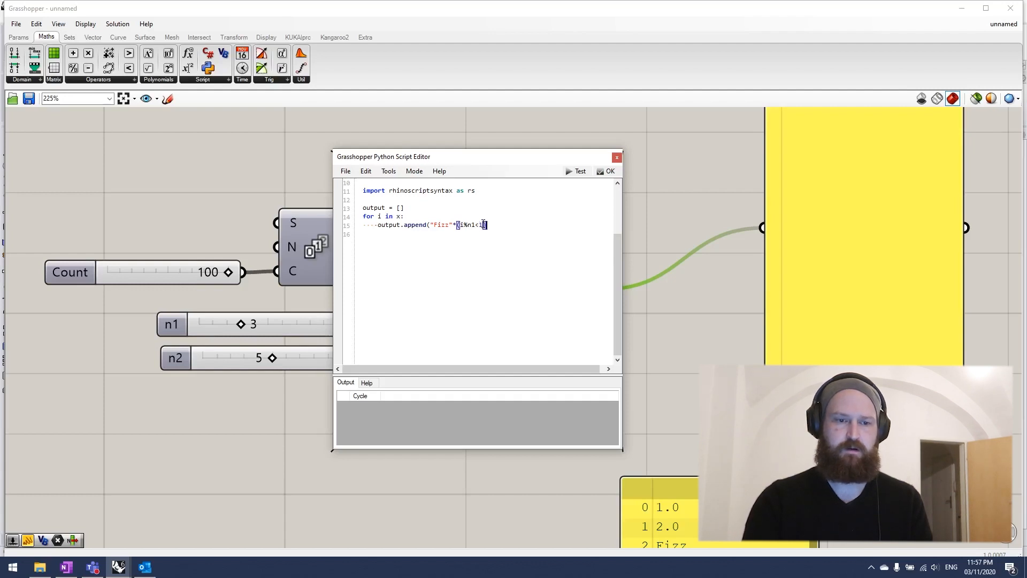
- Finish the line with +(i%n2<1)*"Buzz" or i, loop over input, and apply the script
text(+)
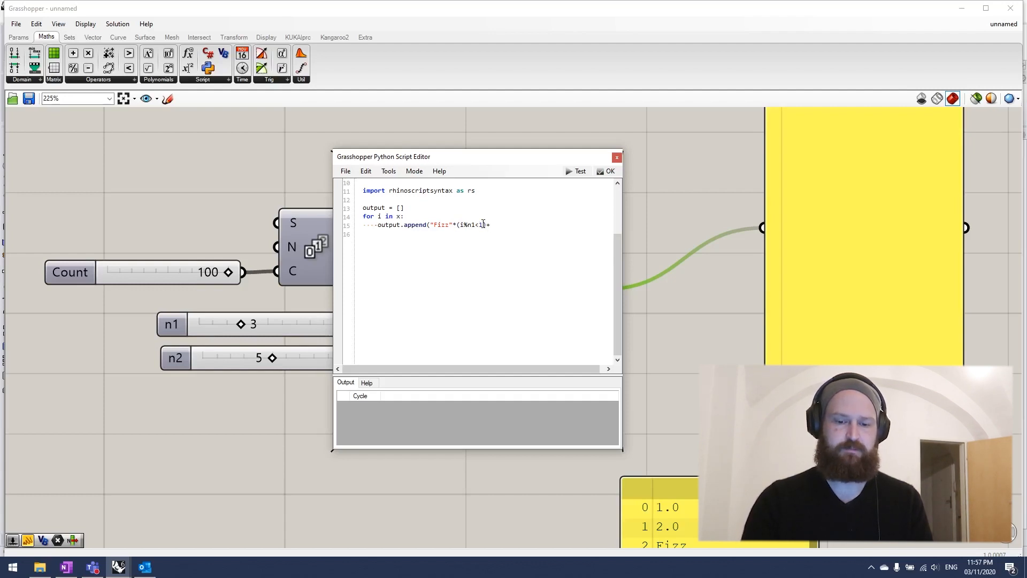
text(()
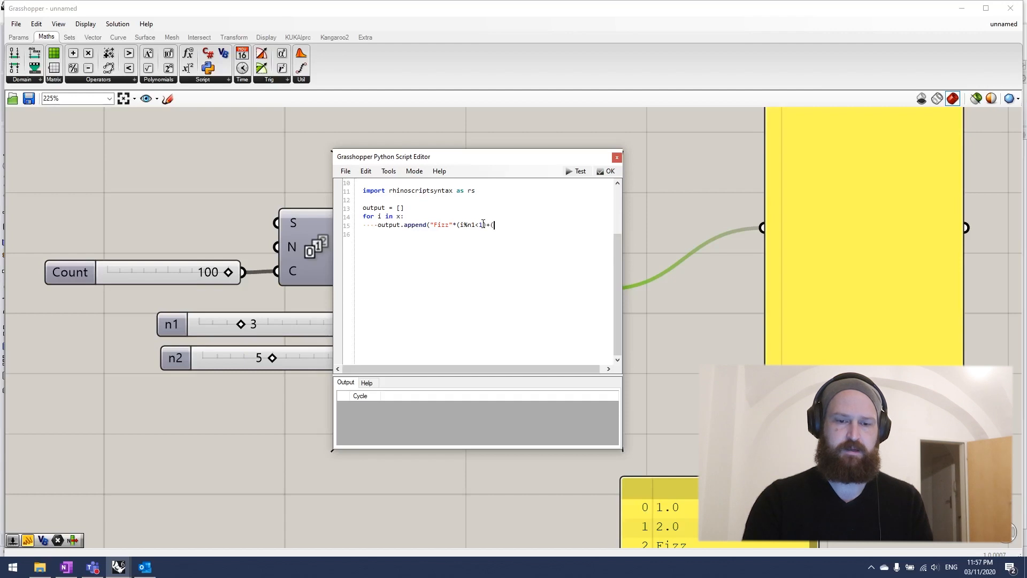
text(i)
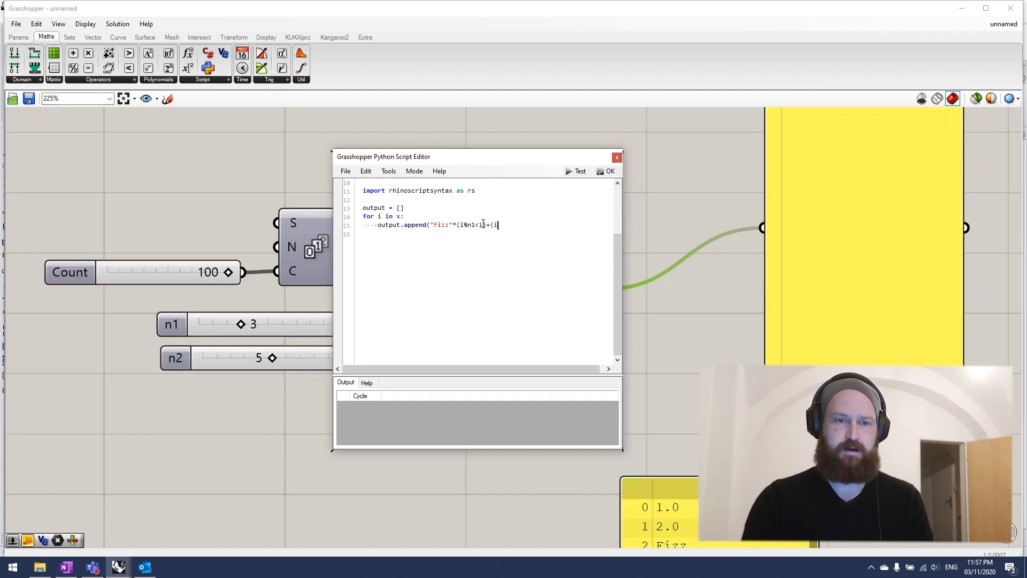
text(%5)
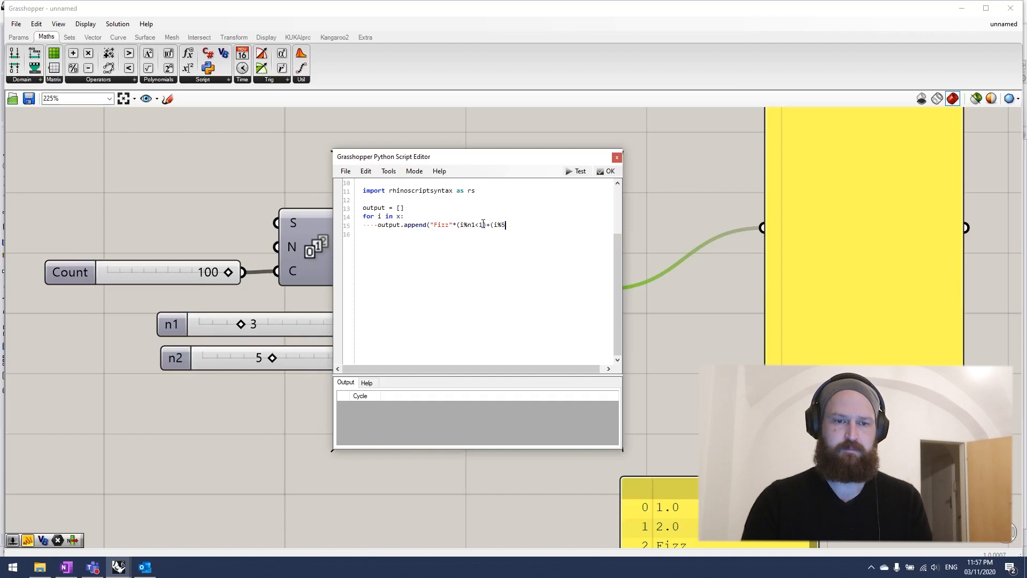
text(n2<1)*"Buzz")
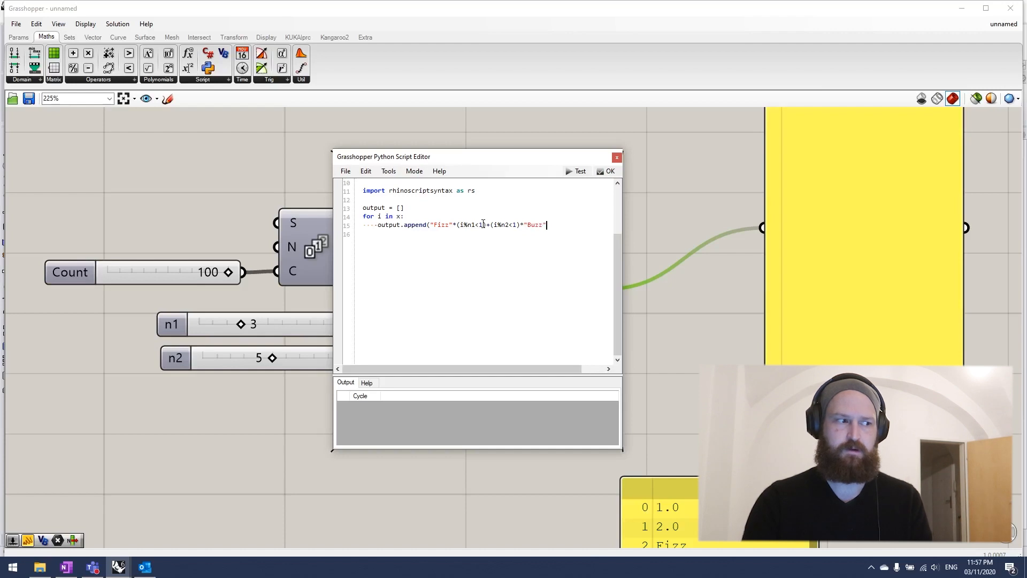
text(or)
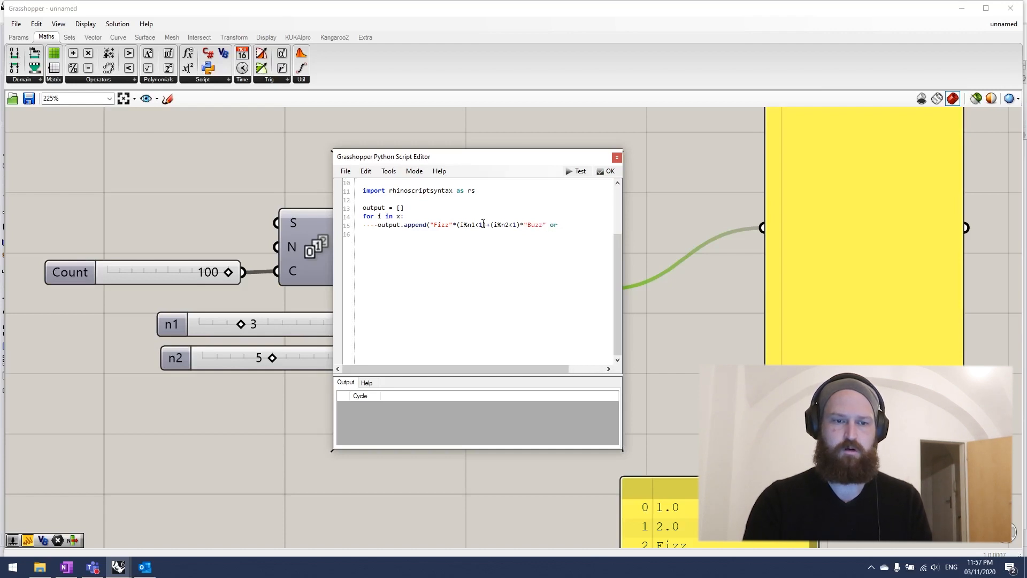
text(i)
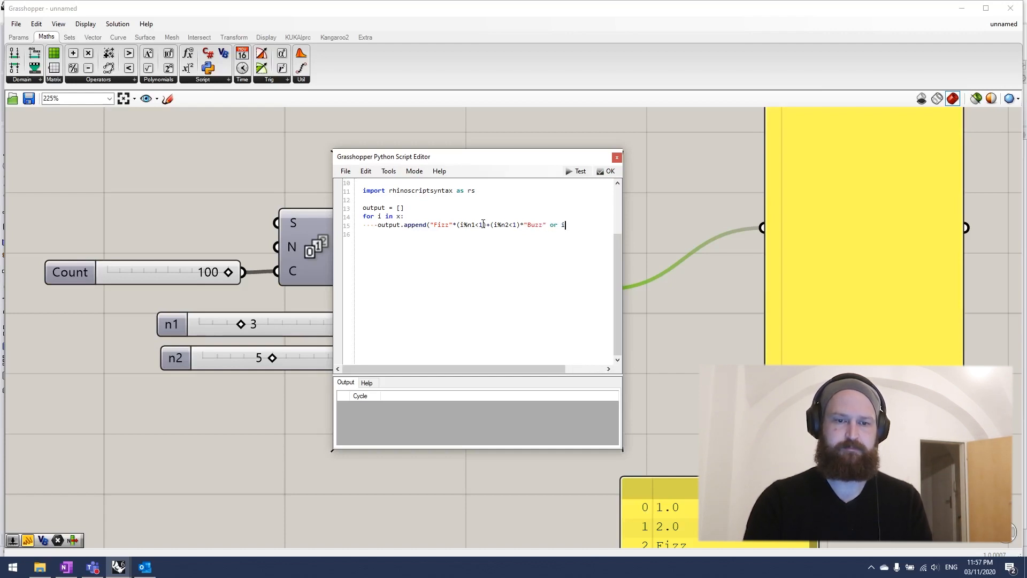
click(577, 171)
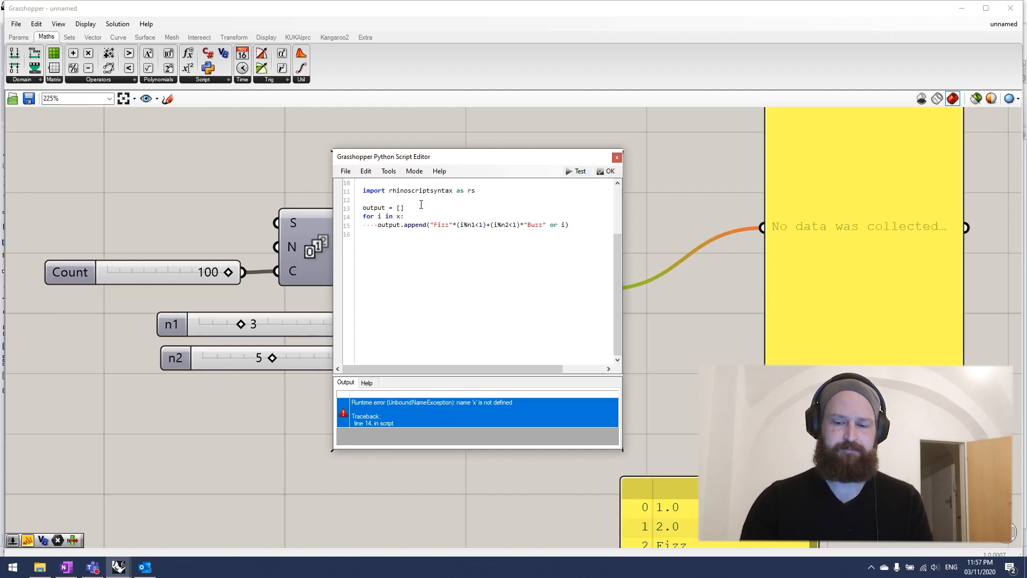
text(input)
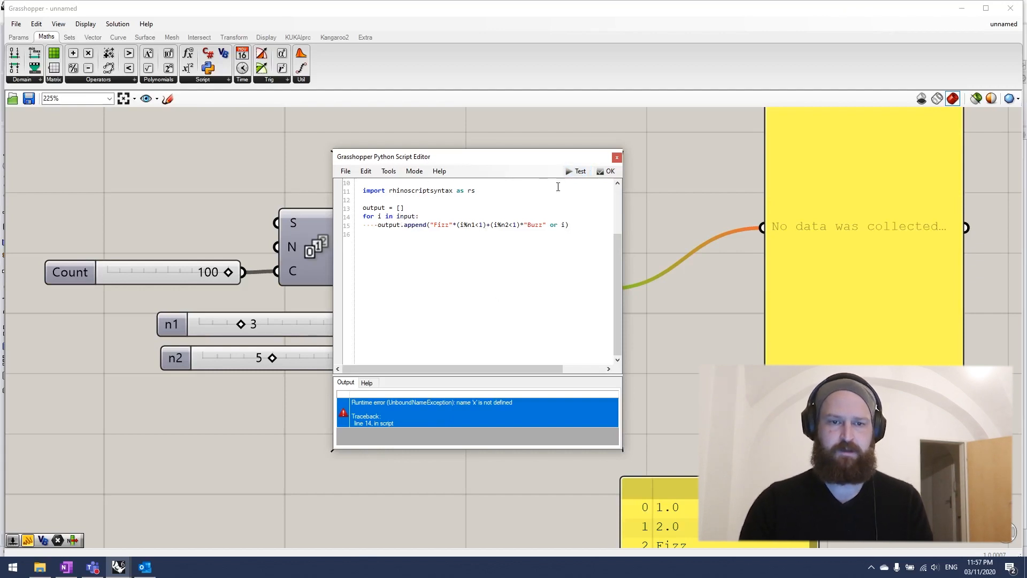
click(610, 170)
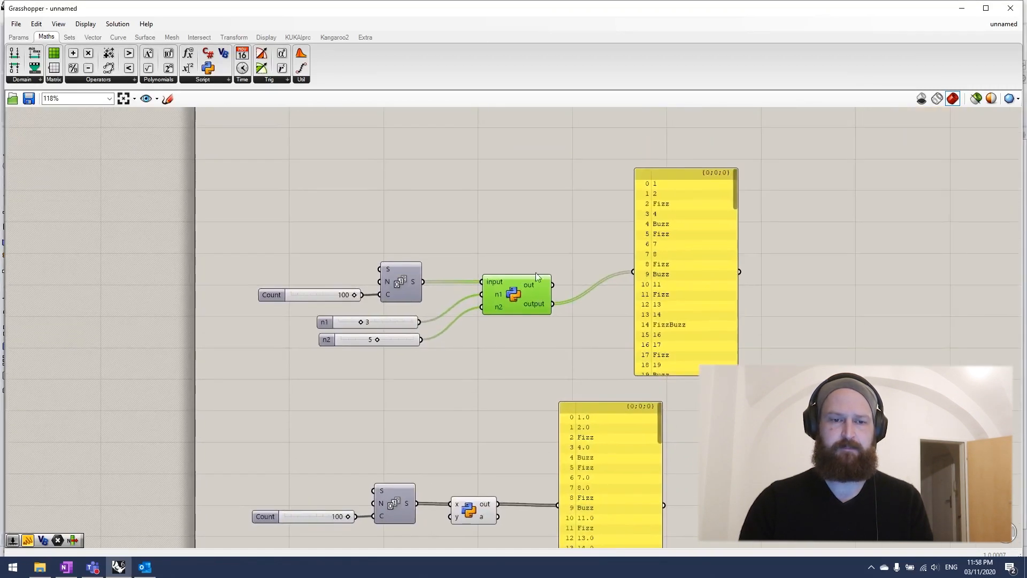
mouse_move(528, 295)
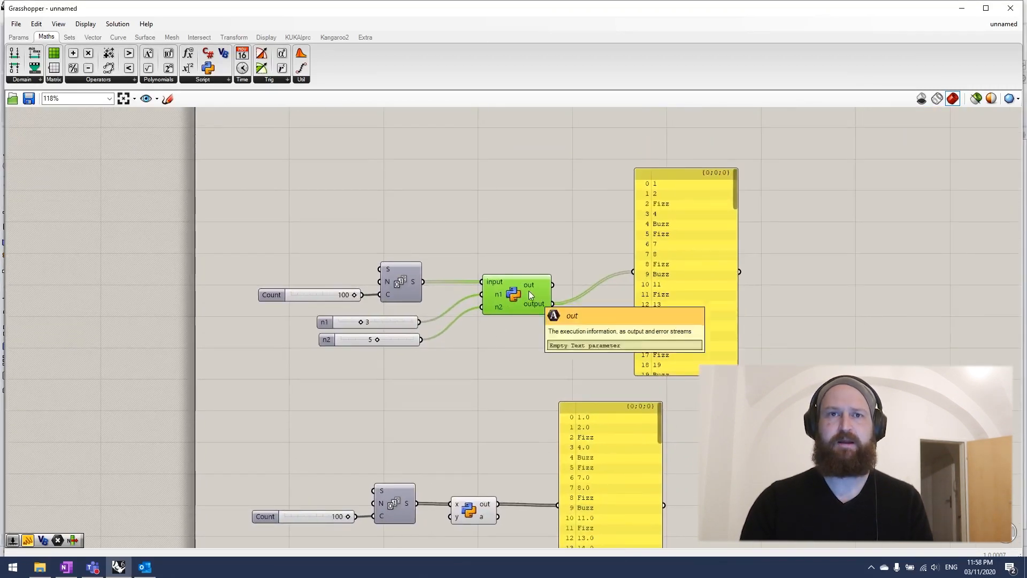
mouse_move(486, 296)
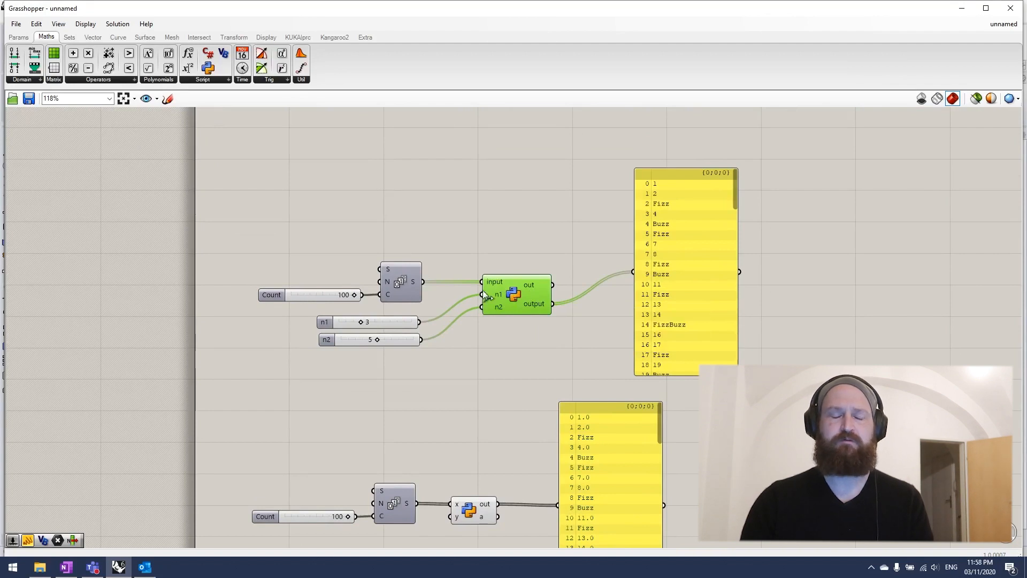
mouse_move(475, 270)
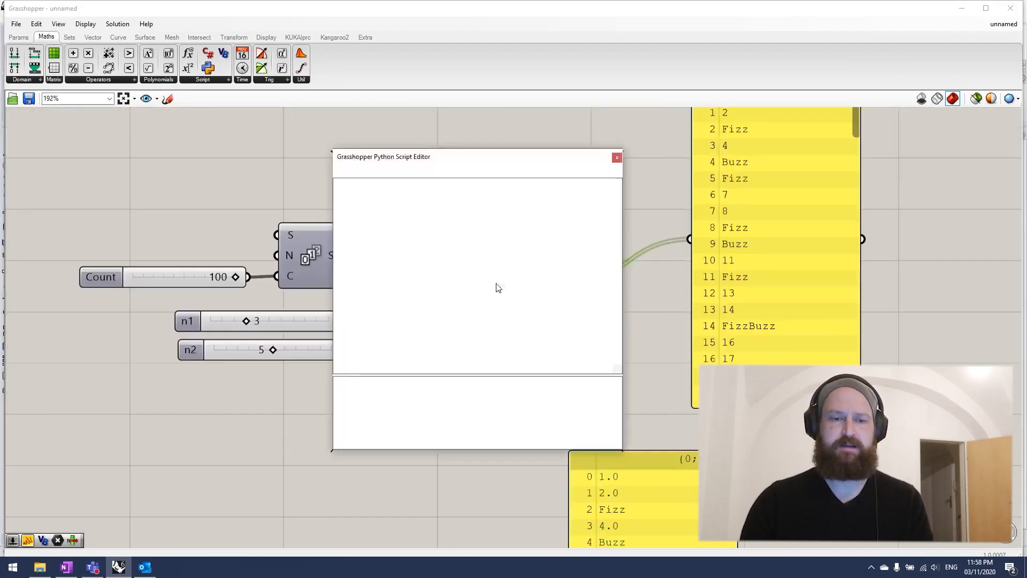
- Close the code and test the n1 slider at 5 then back to 3, watching the panel update
click(617, 157)
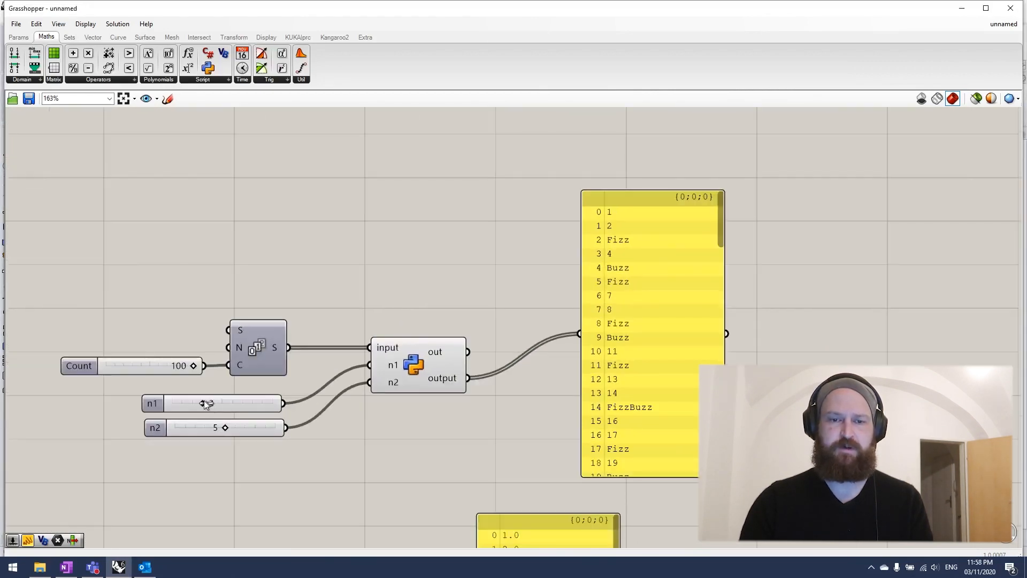
drag(207, 404, 225, 403)
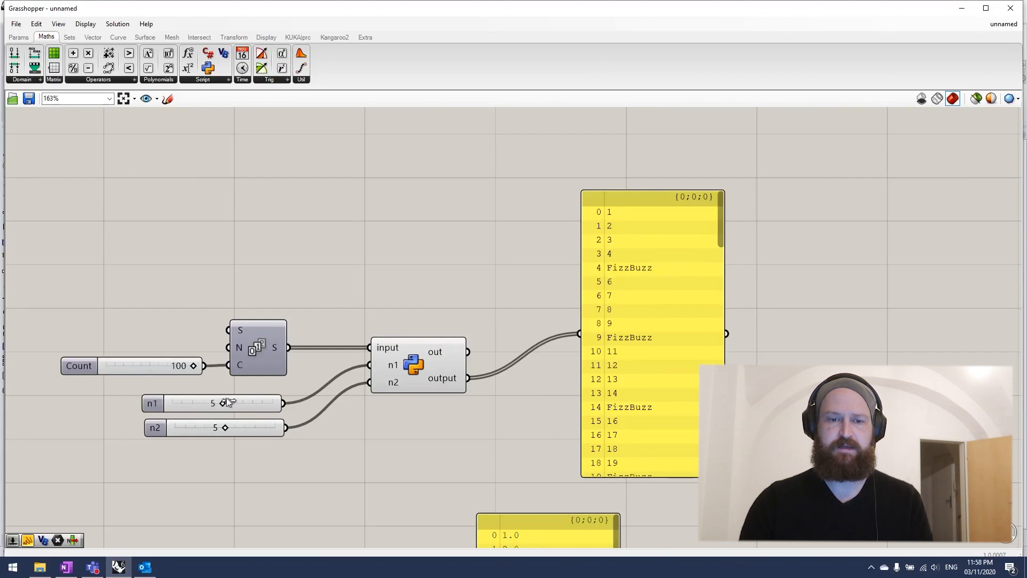
drag(225, 403, 252, 404)
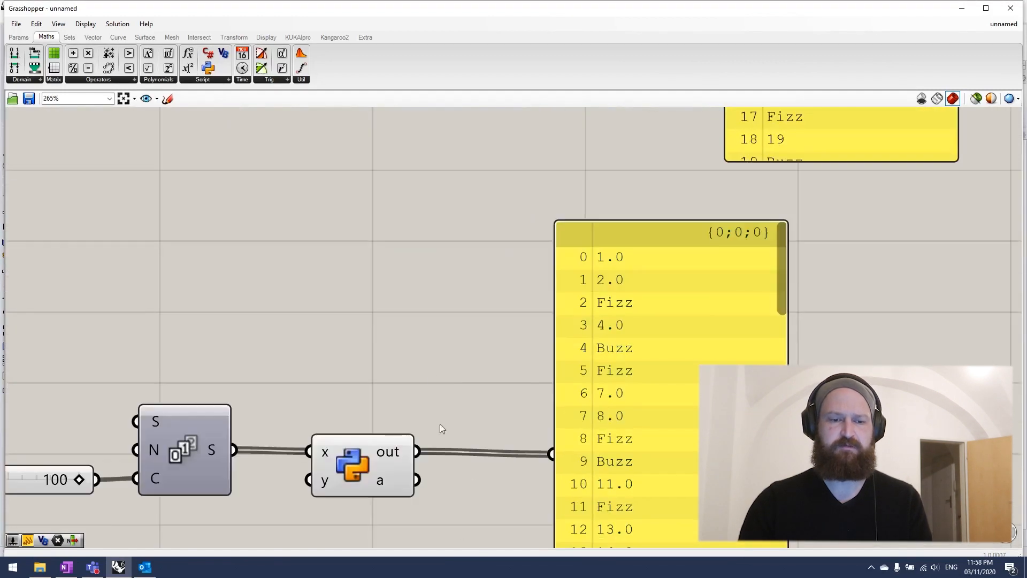
double_click(351, 464)
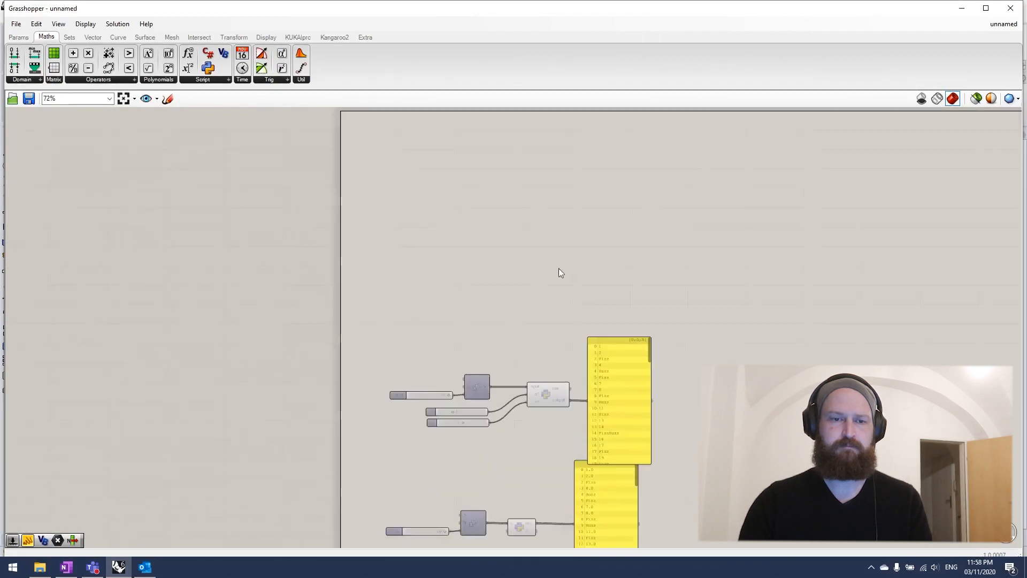
- Set the C# component's x input to List Access with an int type hint
click(204, 79)
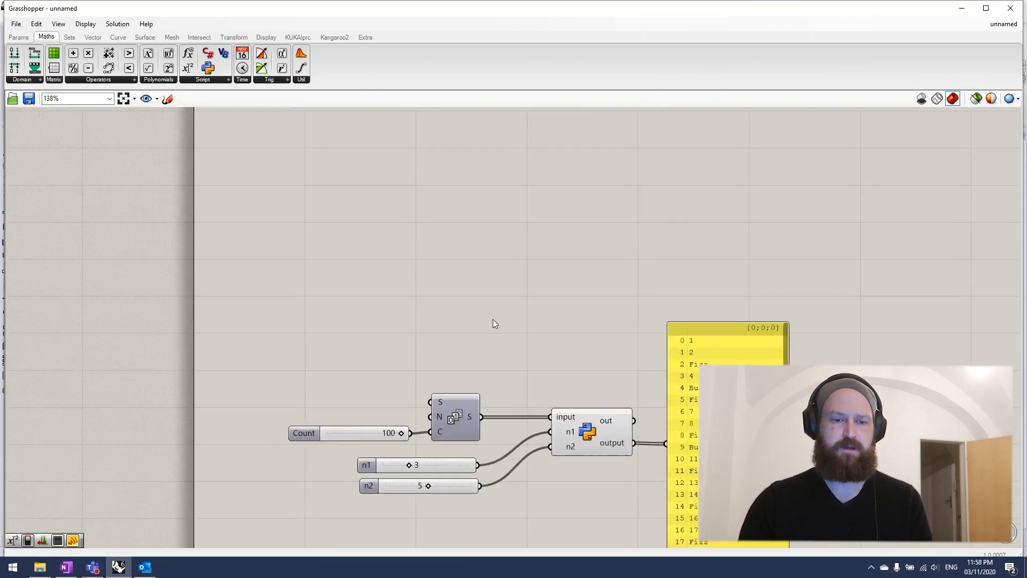
mouse_move(481, 350)
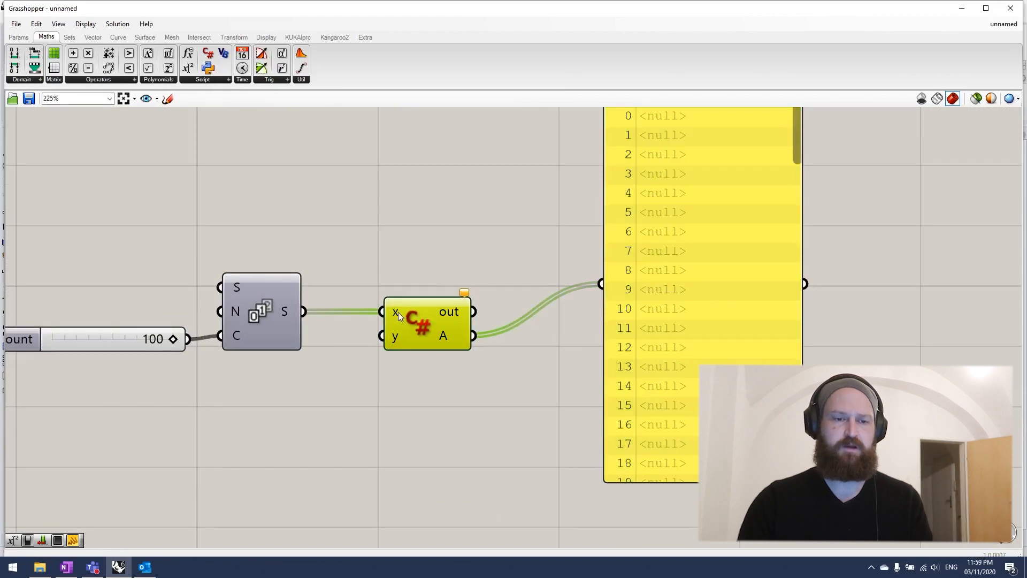
right_click(392, 313)
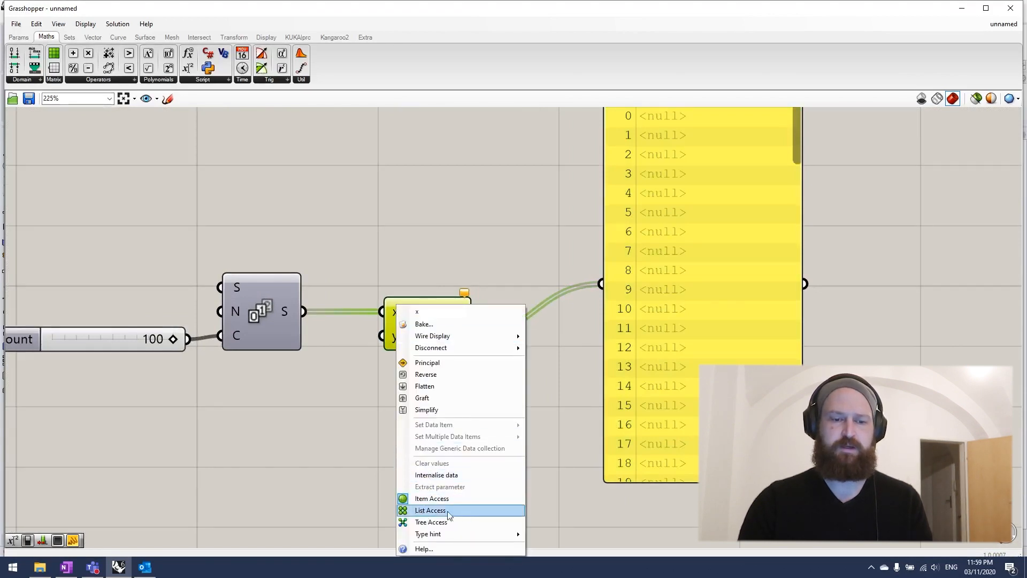
click(431, 509)
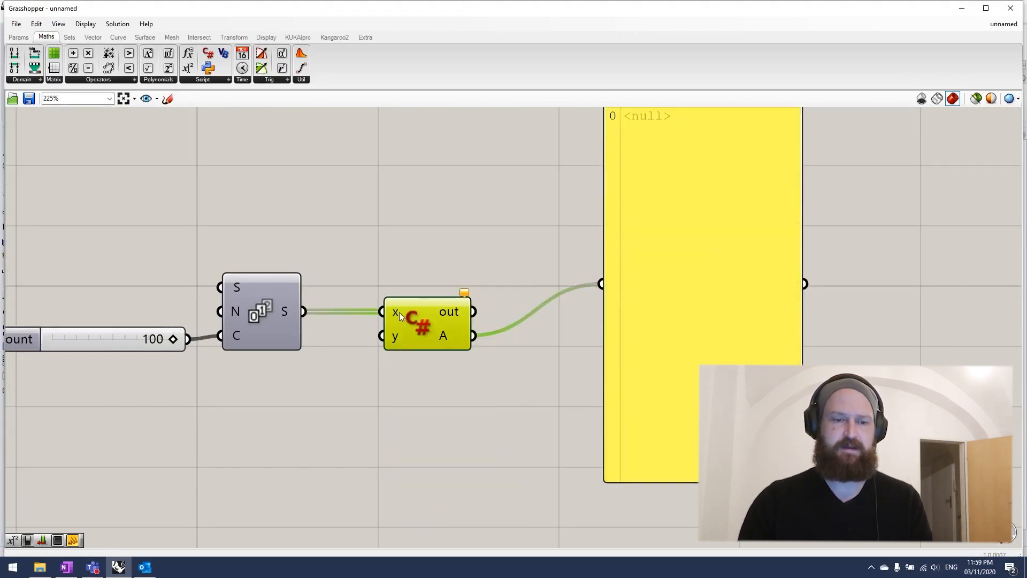
right_click(393, 311)
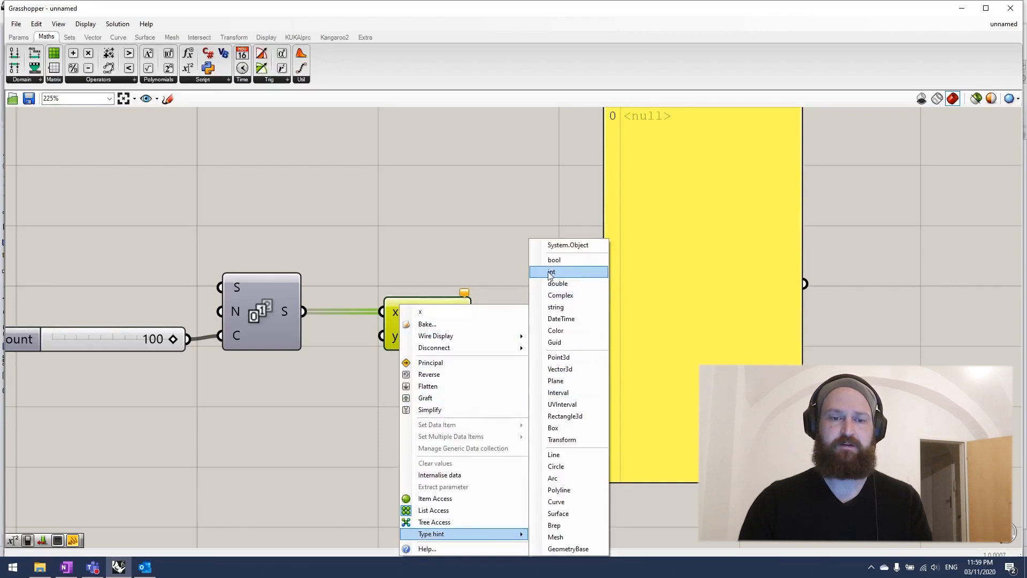
click(552, 271)
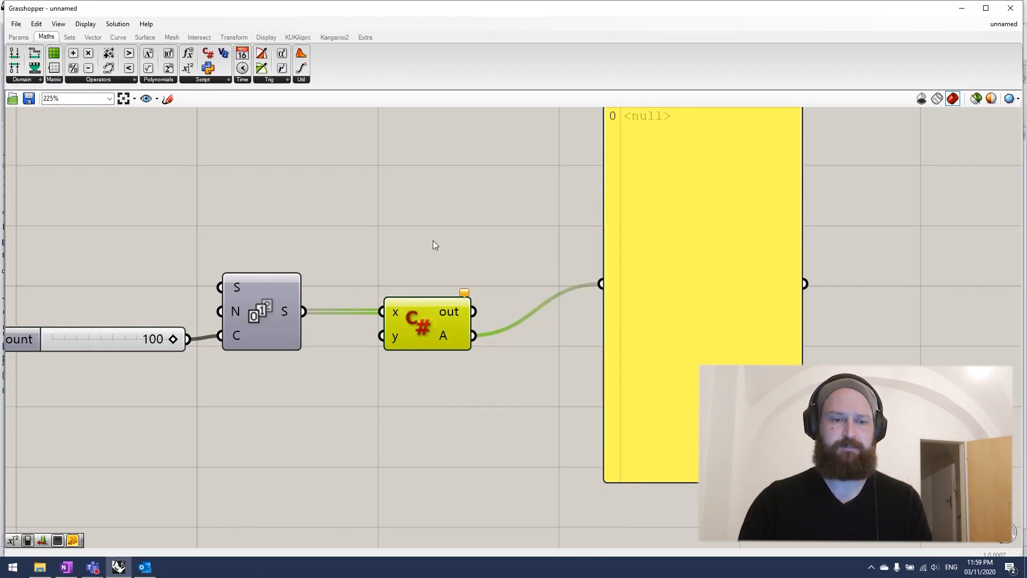
- Open the C# code and start declaring a List<string> inside RunScript
double_click(421, 324)
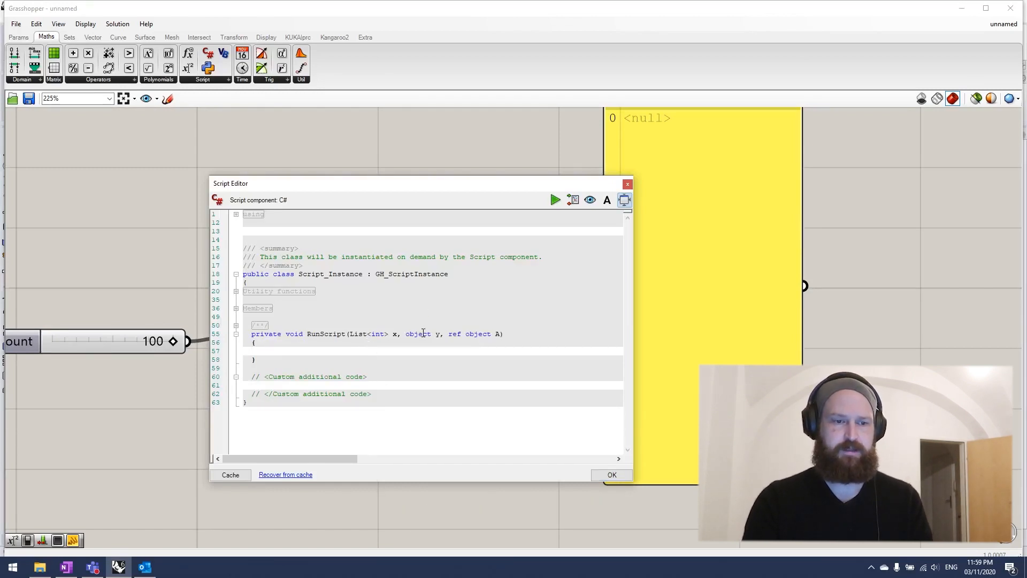
text(Li)
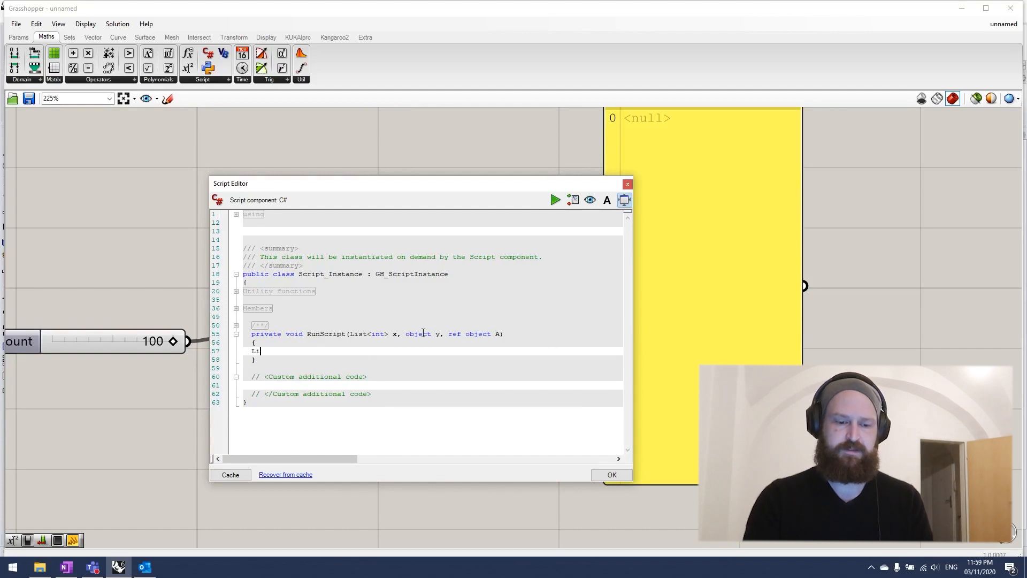
text(ist<s)
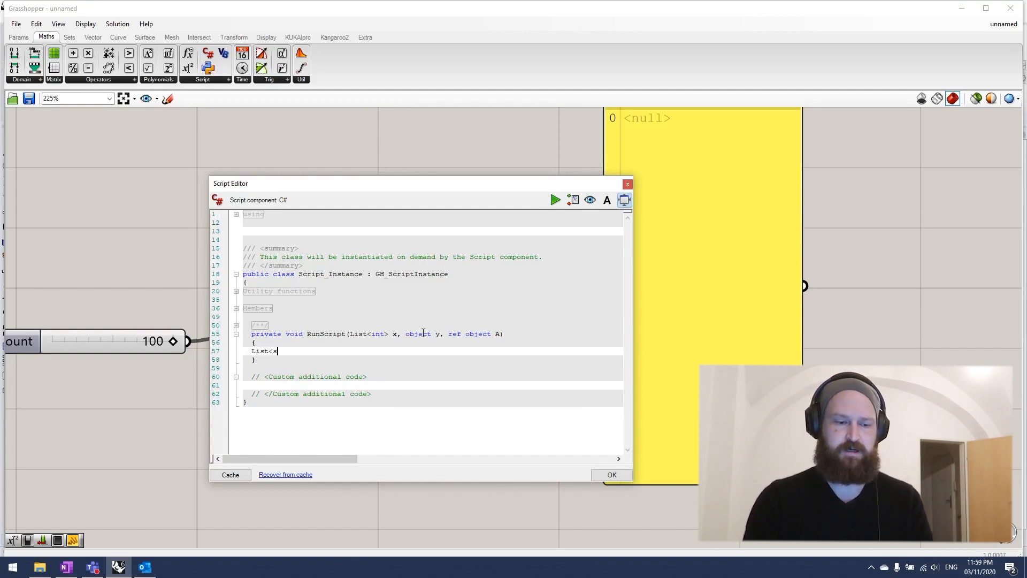
text(tring)
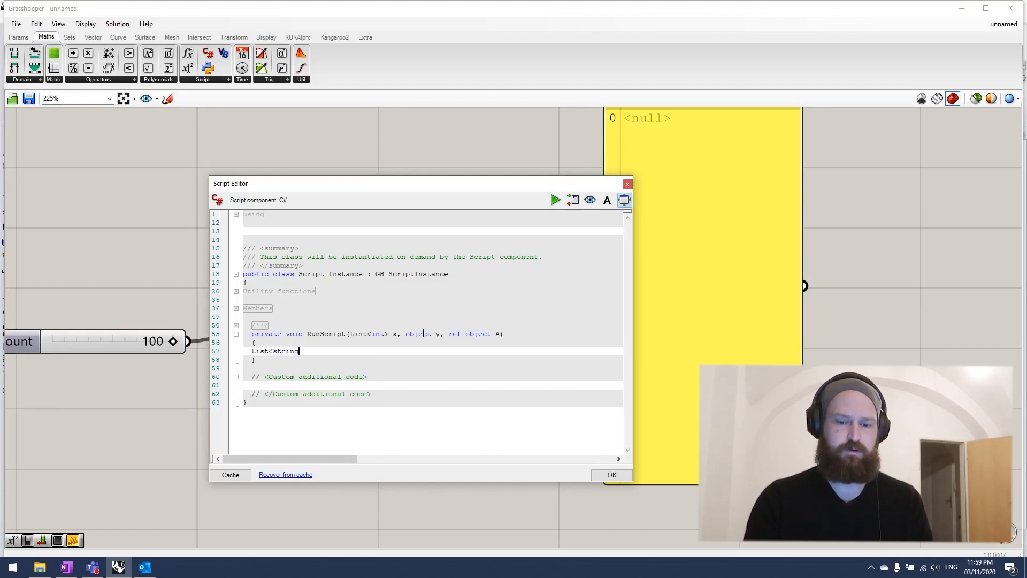